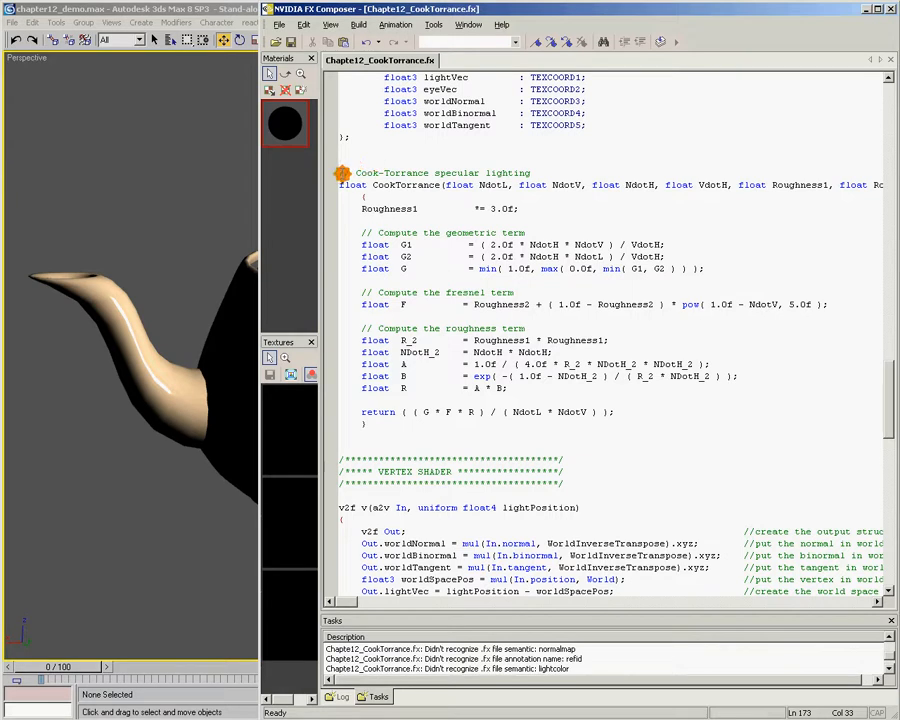
# - Highlight the CookTorrance function header, its Roughness1 parameter, NdotH and the F term in the return expression
pyautogui.moveTo(356, 172); pyautogui.dragTo(528, 184)
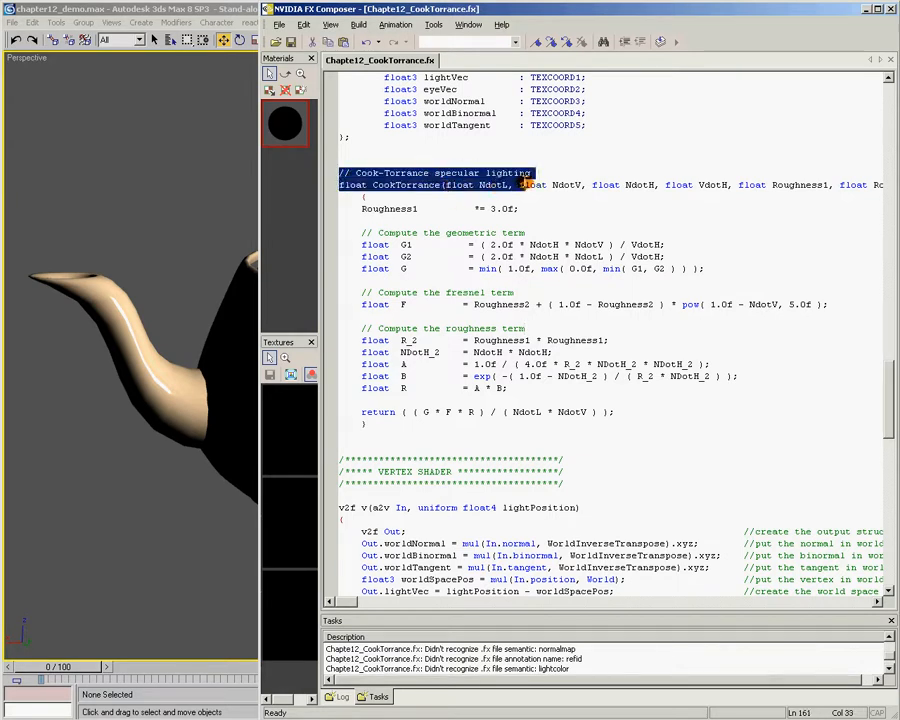
pyautogui.click(466, 184)
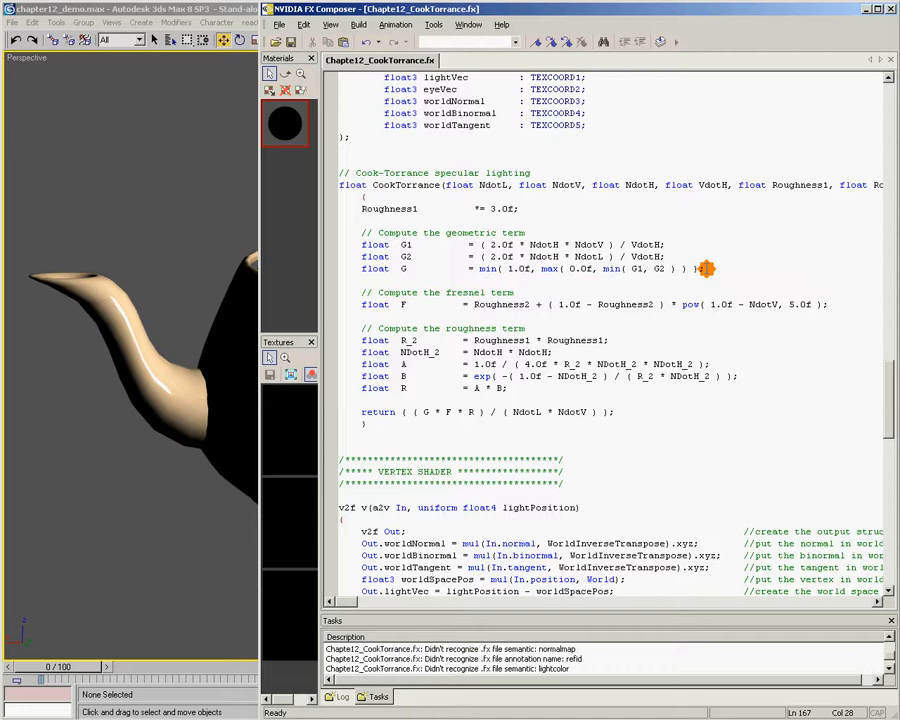
pyautogui.moveTo(704, 268); pyautogui.dragTo(362, 232)
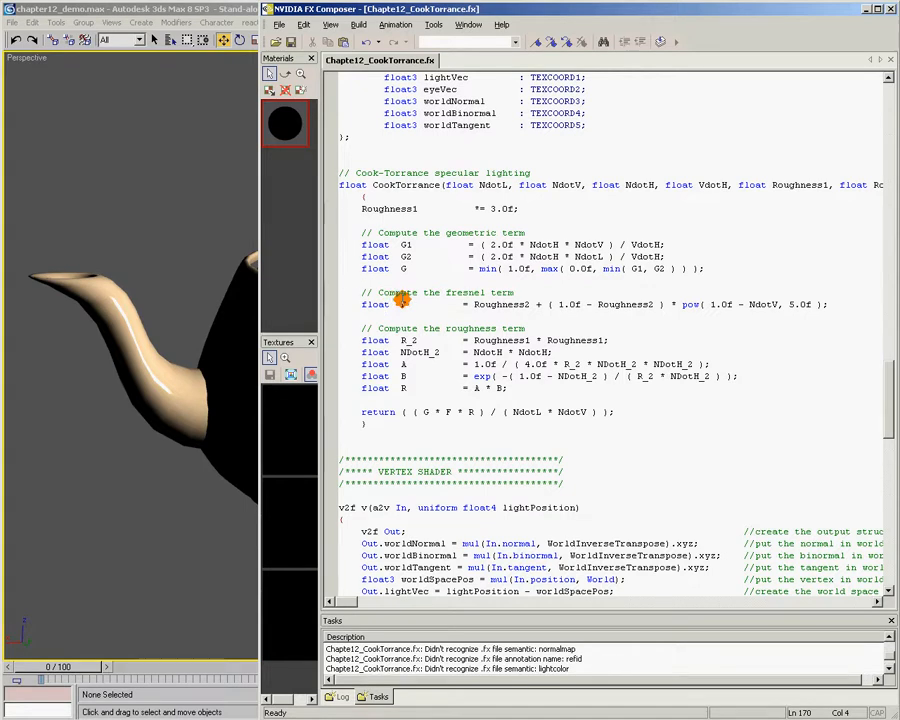
pyautogui.moveTo(404, 278)
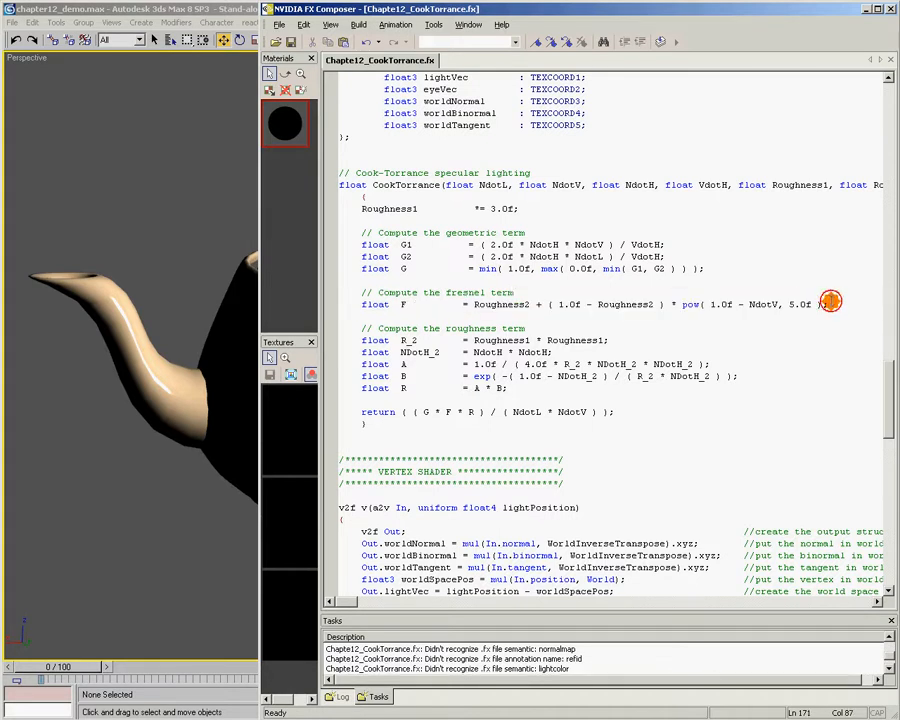
pyautogui.moveTo(384, 322)
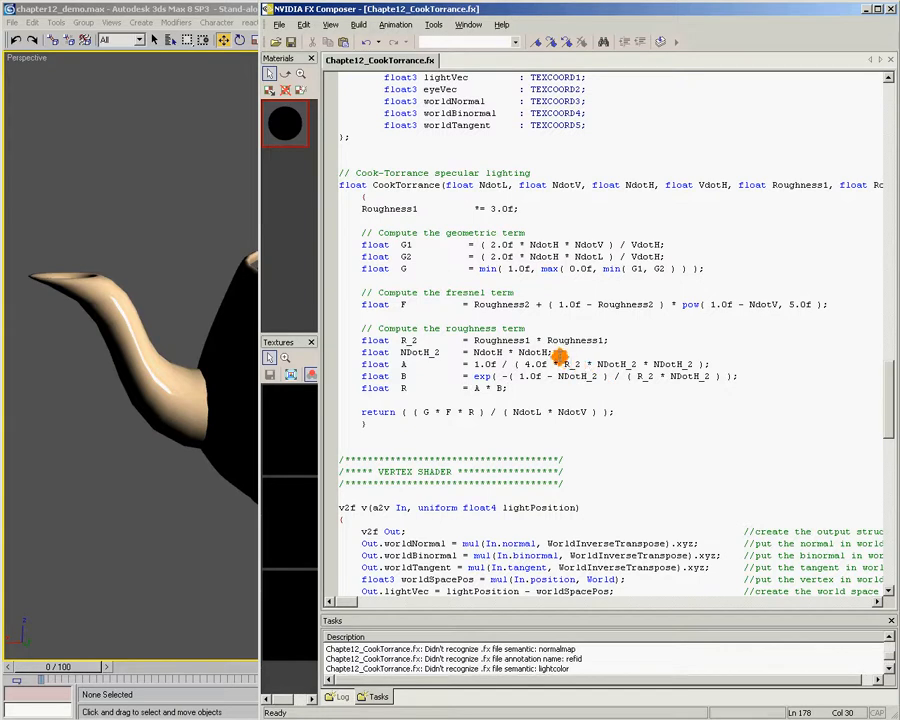
pyautogui.moveTo(712, 336)
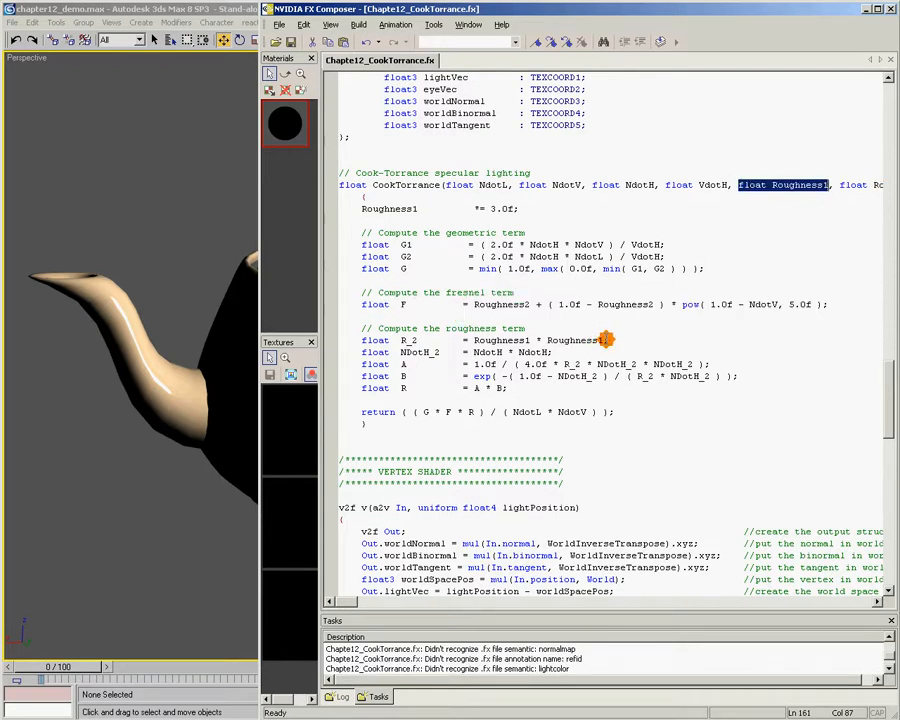
pyautogui.moveTo(362, 328); pyautogui.dragTo(510, 388)
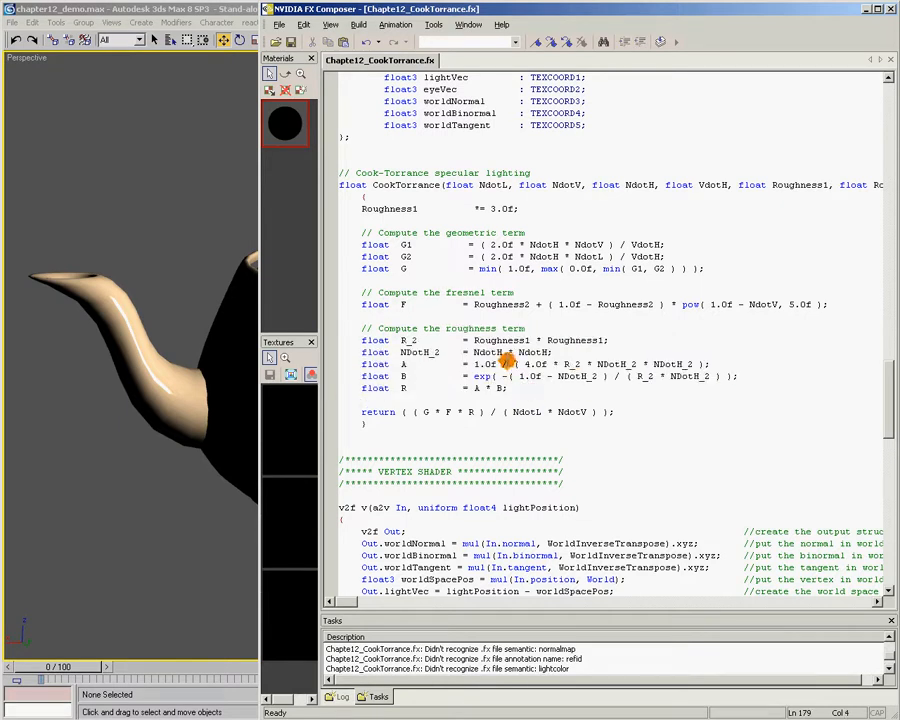
pyautogui.doubleClick(504, 340)
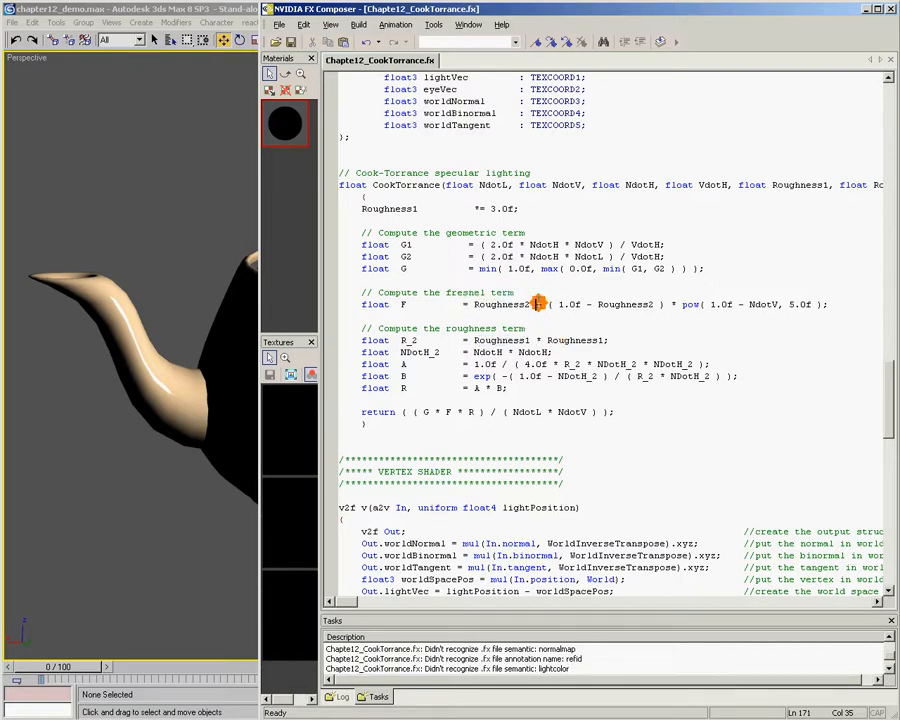
pyautogui.moveTo(532, 308)
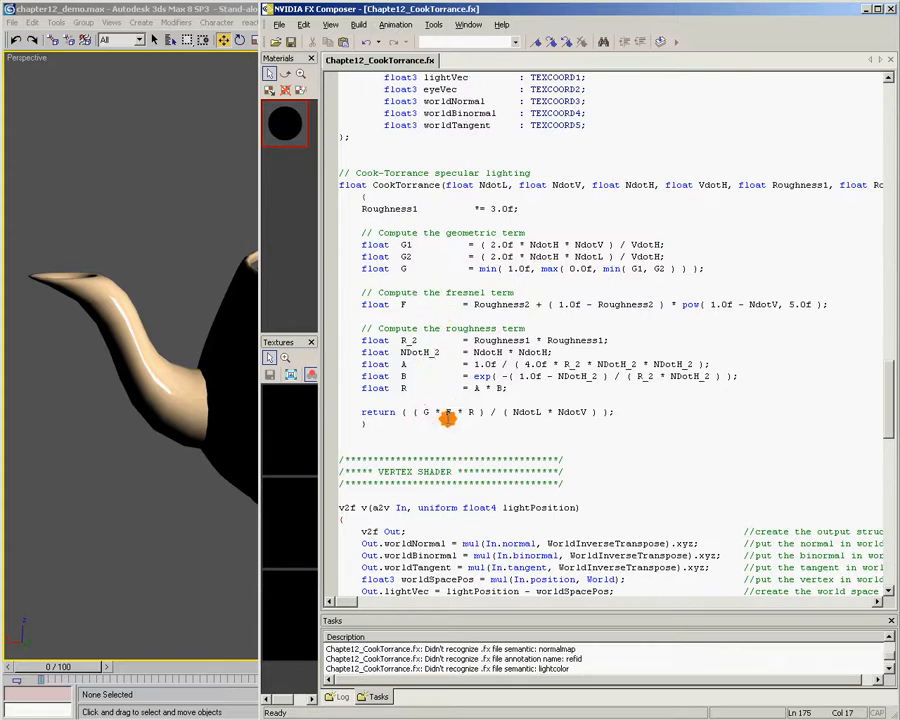
pyautogui.doubleClick(444, 412)
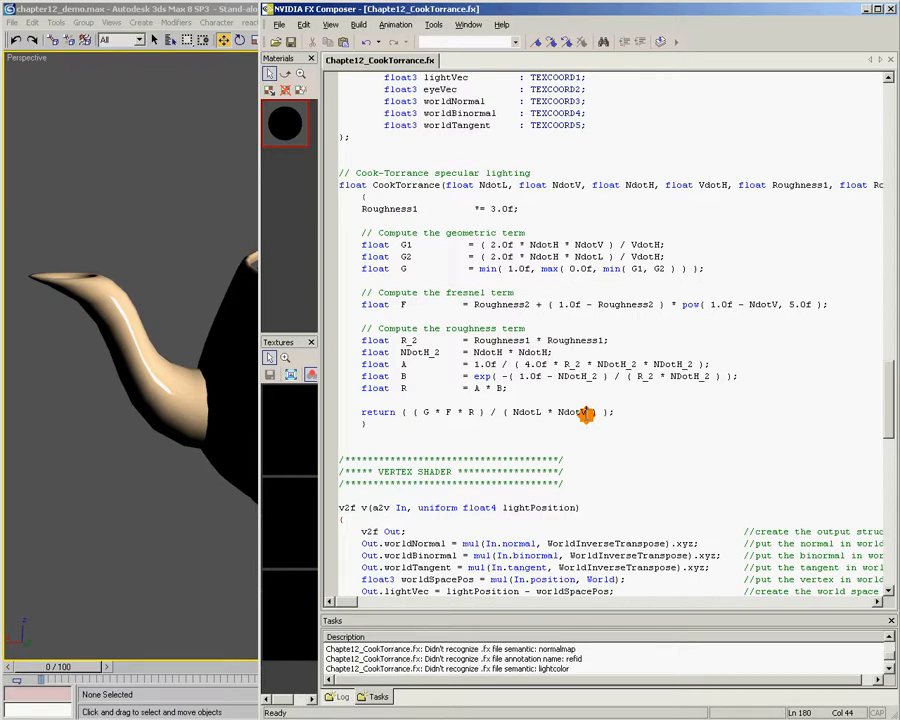
pyautogui.doubleClick(392, 184)
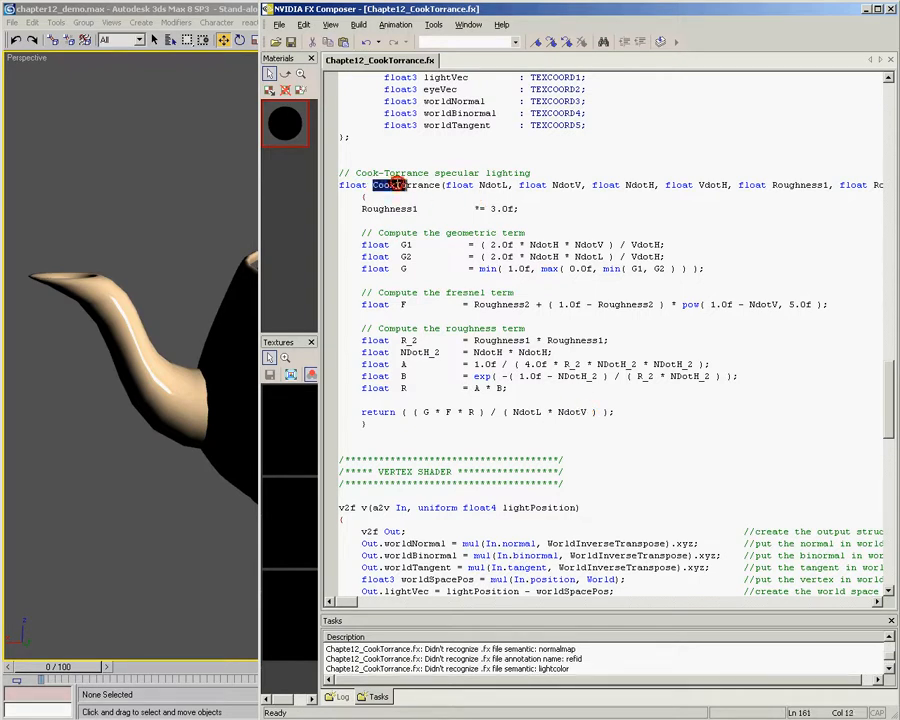
pyautogui.doubleClick(404, 184)
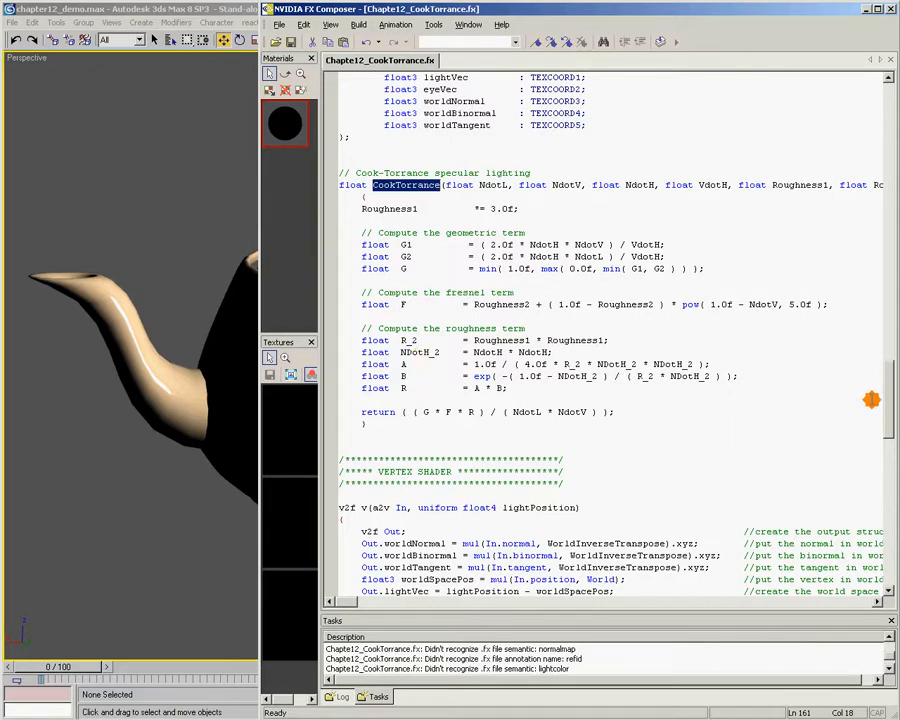
# - Scroll past the vertex shader to the fragment program and its tangent space vectors
pyautogui.scroll(-3)
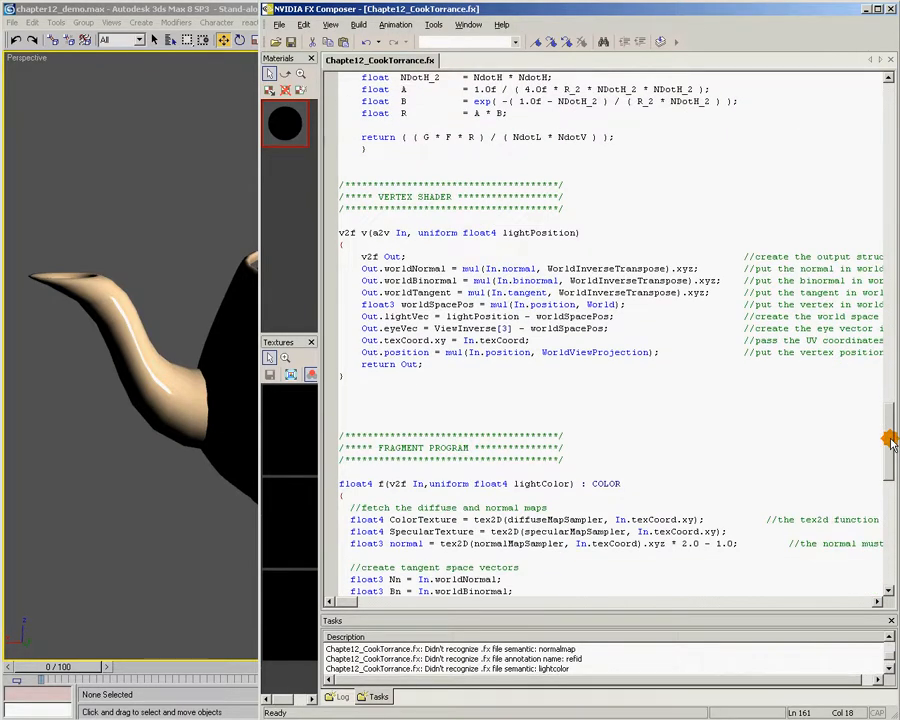
pyautogui.scroll(-3)
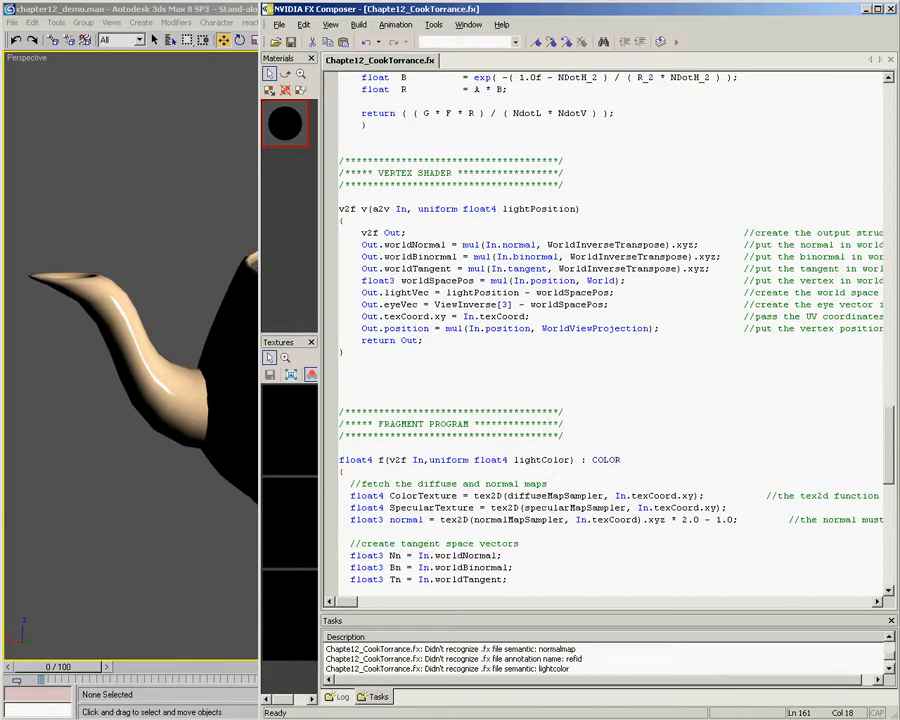
pyautogui.scroll(-3)
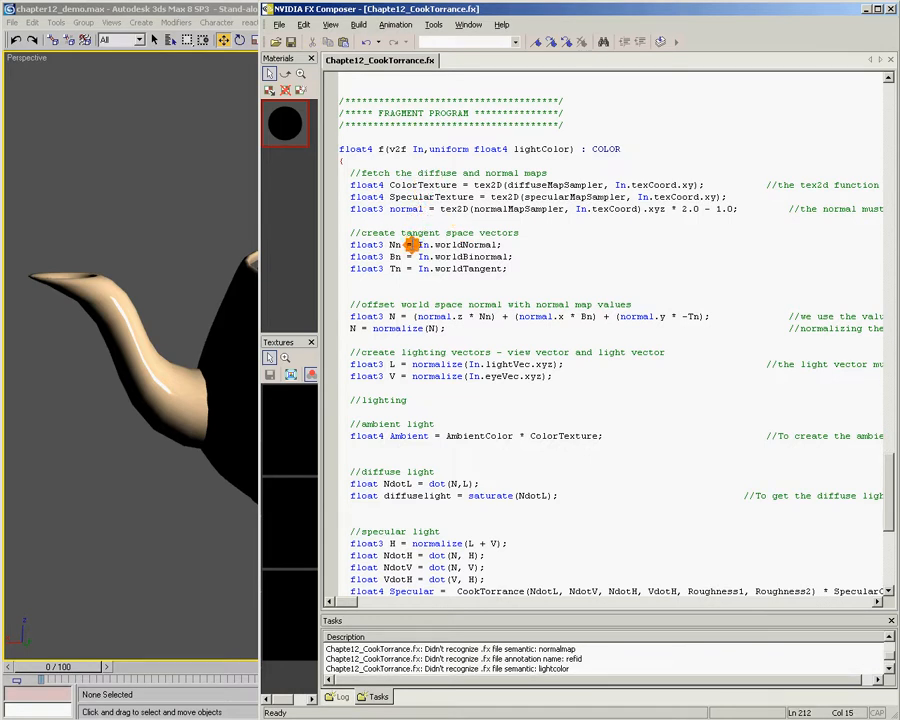
pyautogui.moveTo(416, 240)
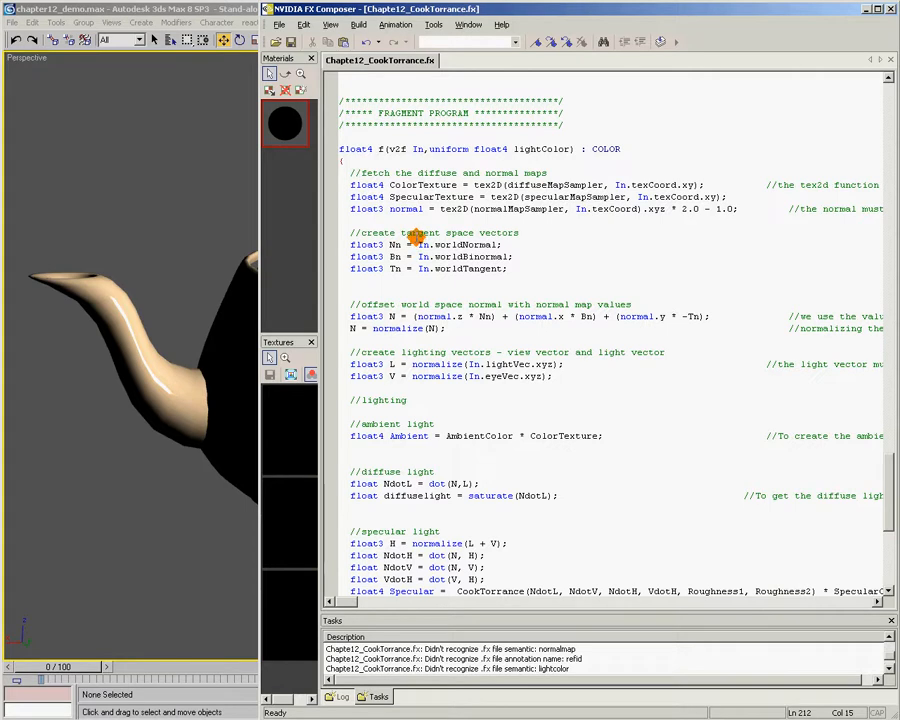
pyautogui.click(410, 244)
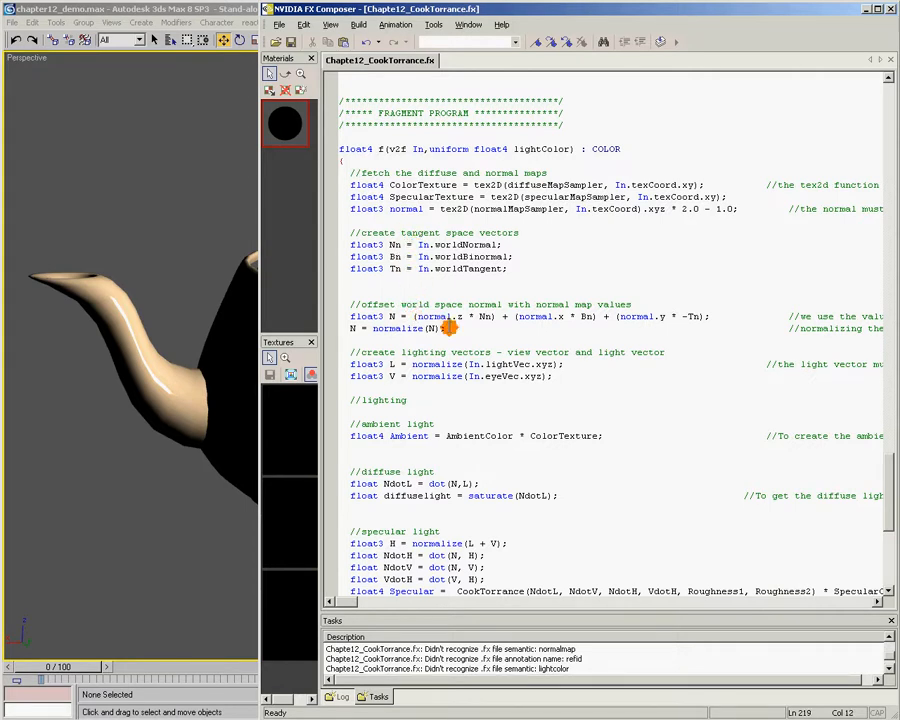
pyautogui.moveTo(450, 336)
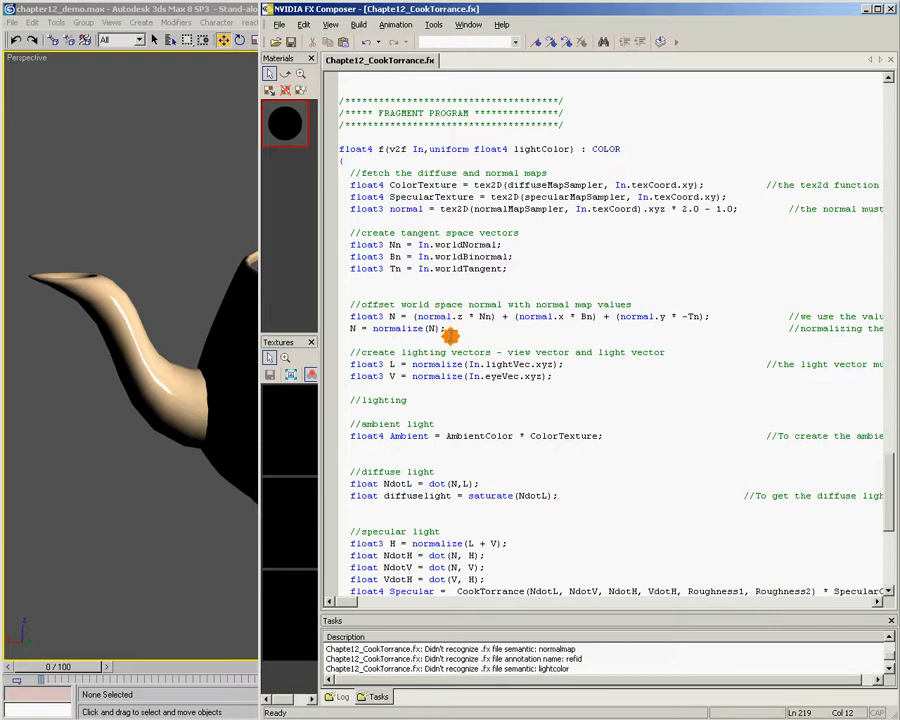
pyautogui.click(368, 316)
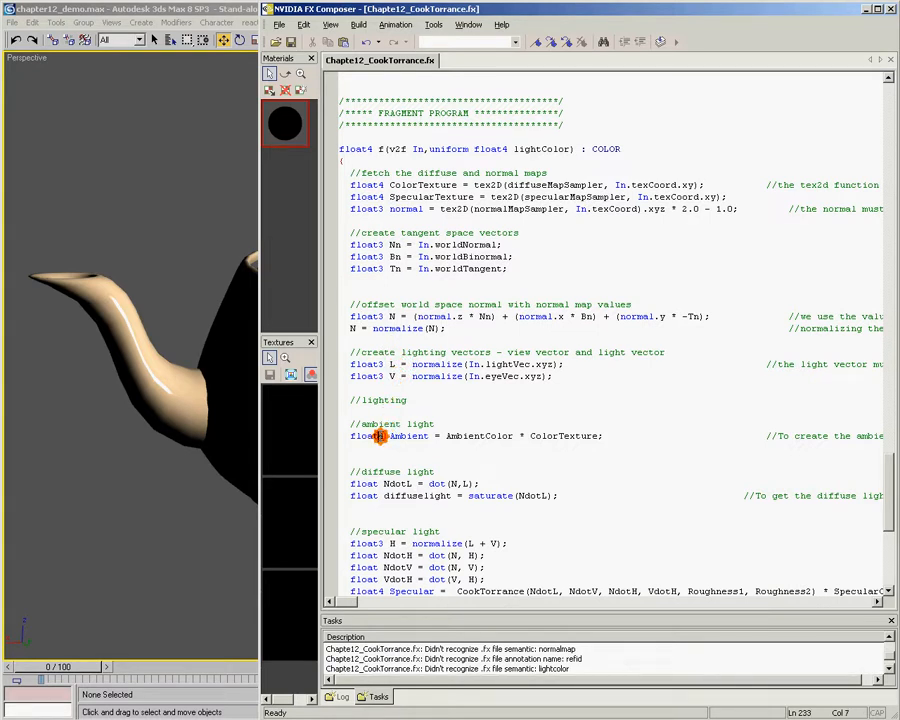
pyautogui.scroll(-3)
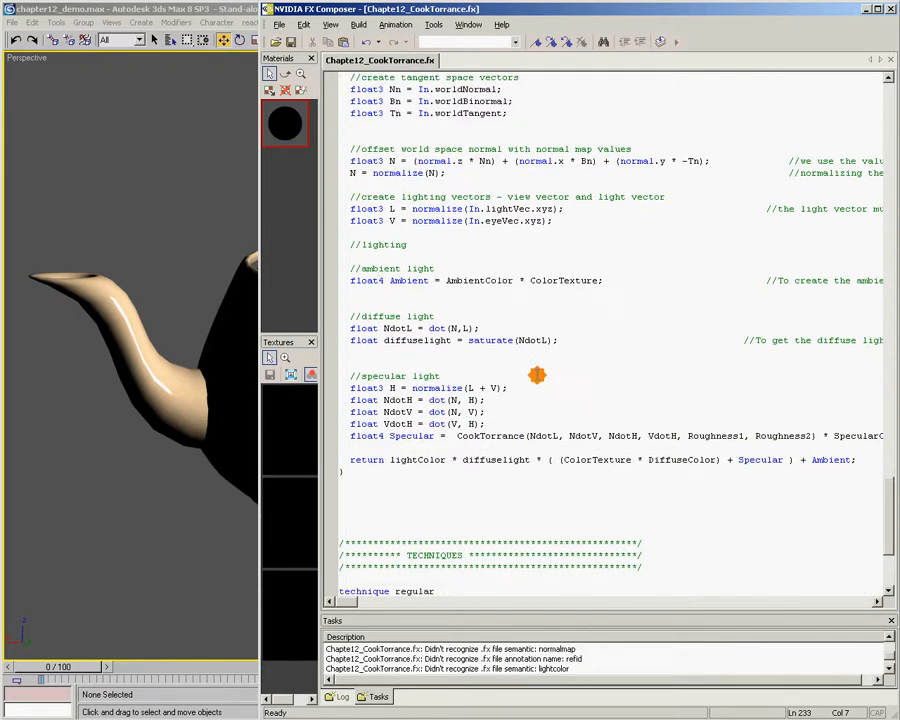
pyautogui.moveTo(416, 330)
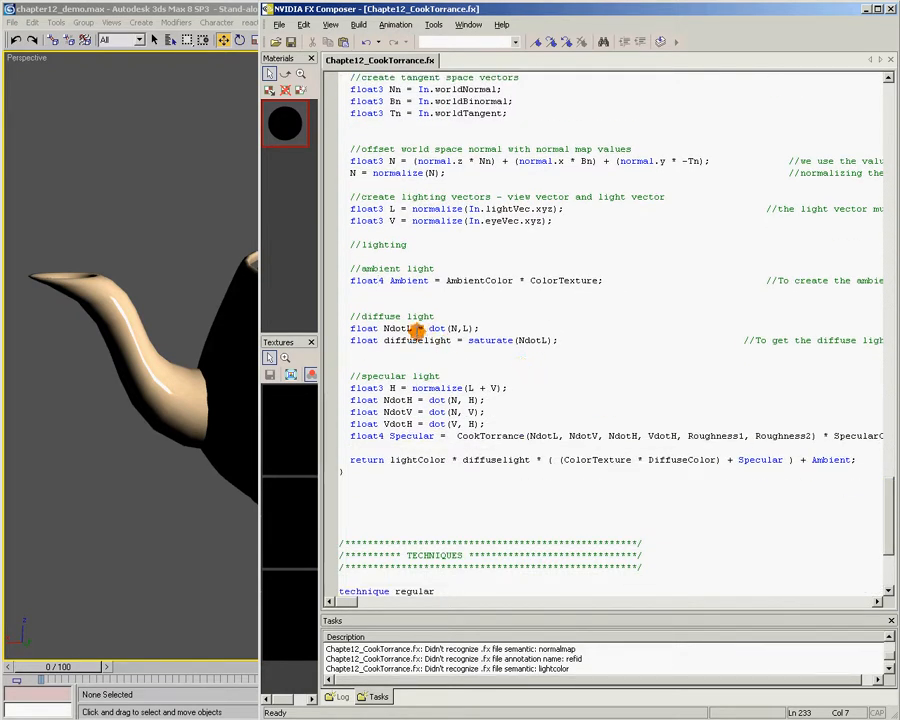
pyautogui.doubleClick(398, 328)
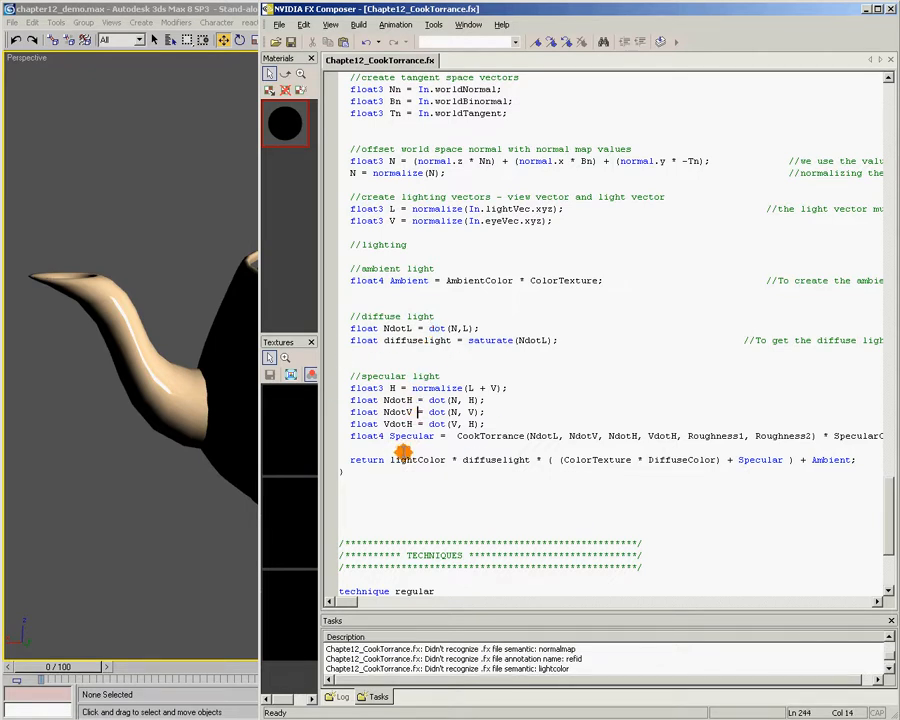
pyautogui.doubleClick(490, 436)
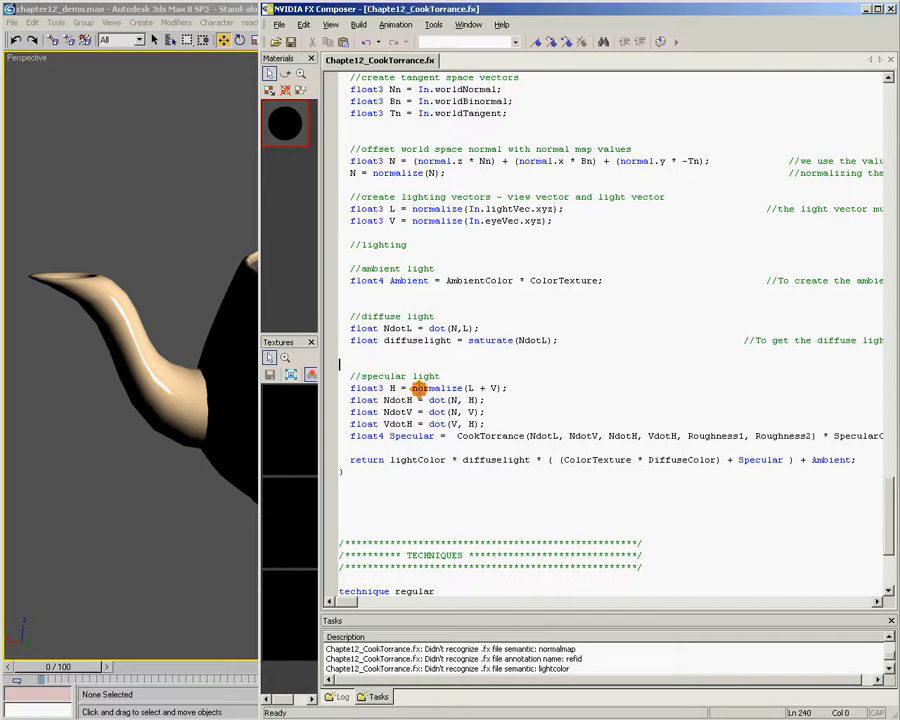
pyautogui.moveTo(410, 388); pyautogui.dragTo(508, 388)
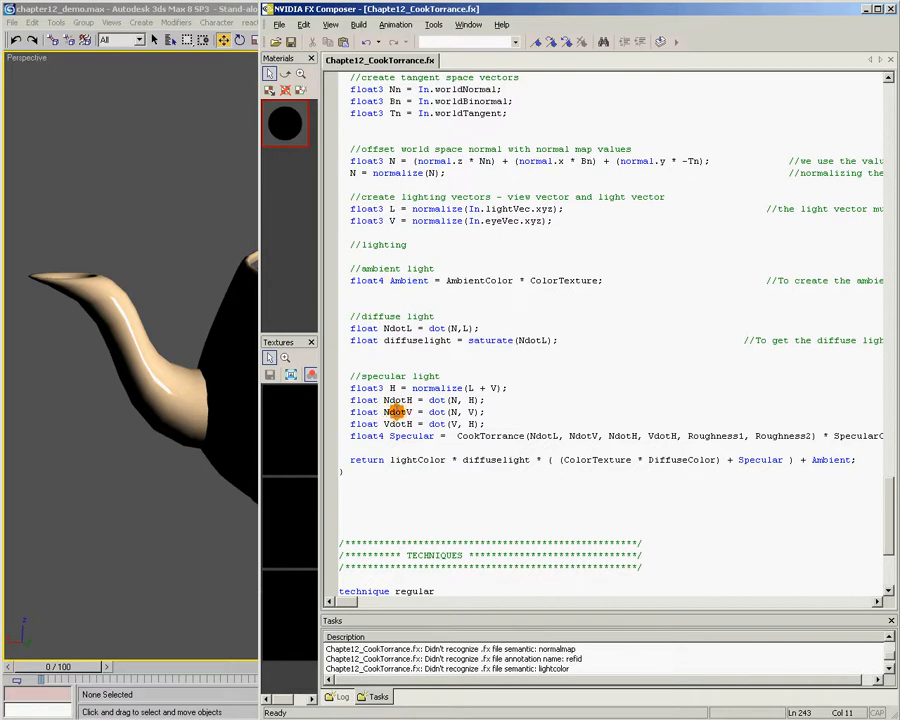
pyautogui.doubleClick(398, 424)
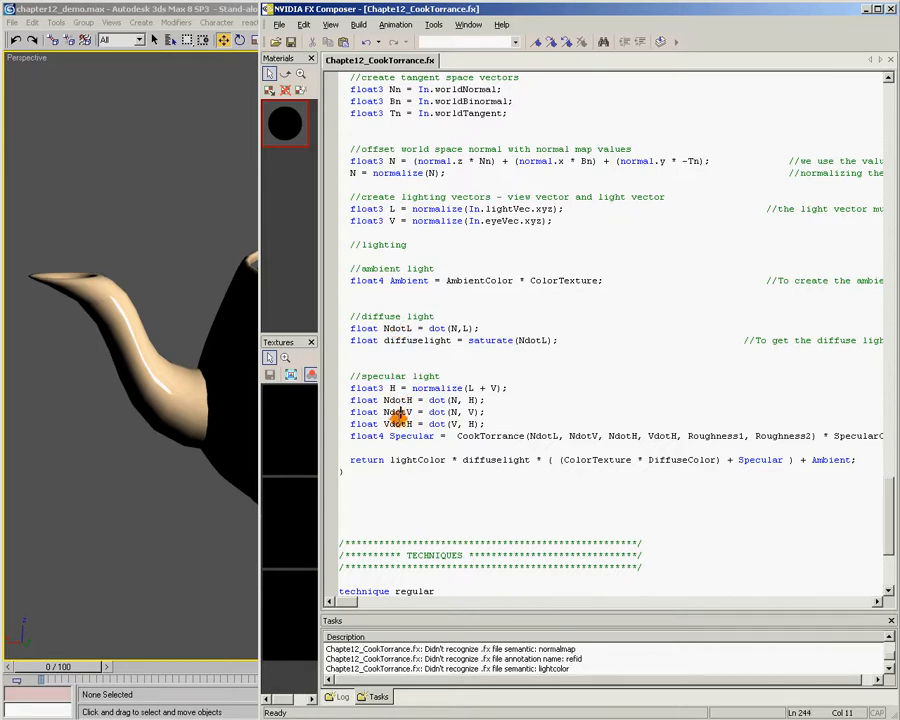
pyautogui.click(398, 424)
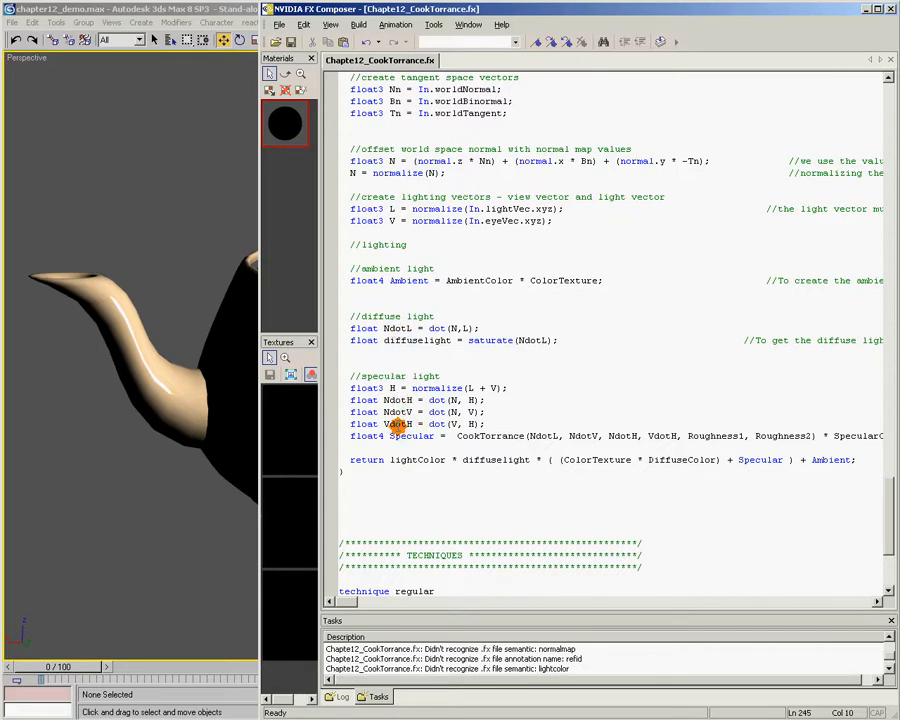
pyautogui.doubleClick(488, 436)
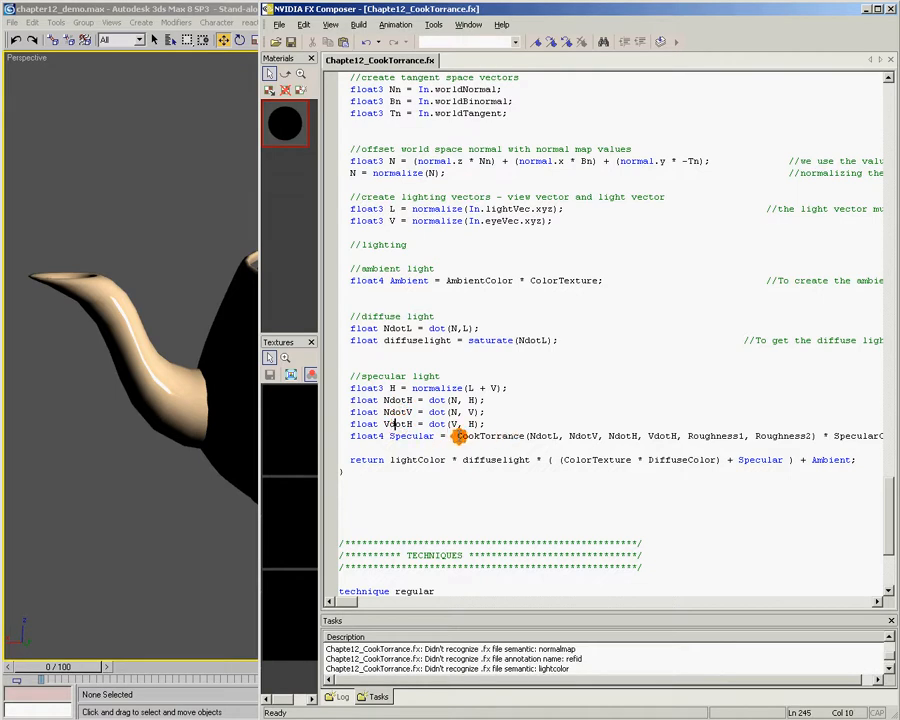
pyautogui.doubleClick(490, 436)
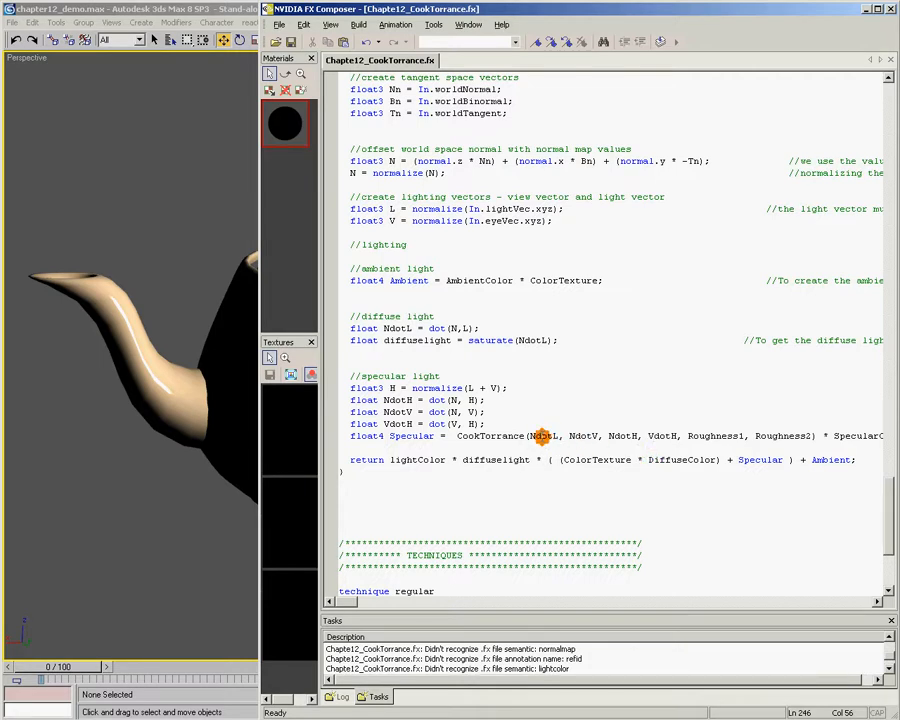
pyautogui.moveTo(676, 436)
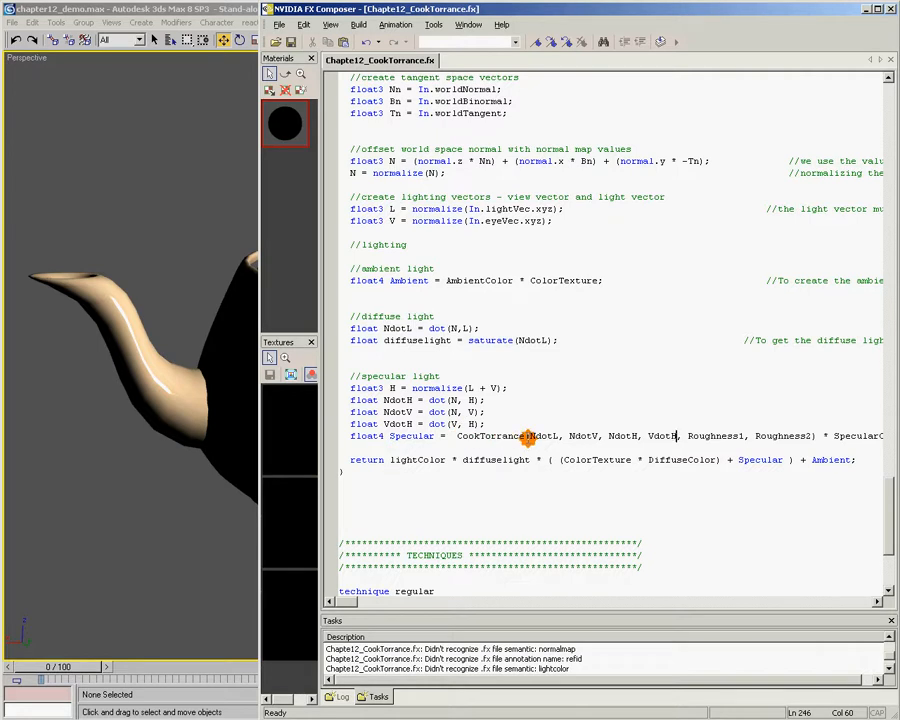
pyautogui.moveTo(596, 472)
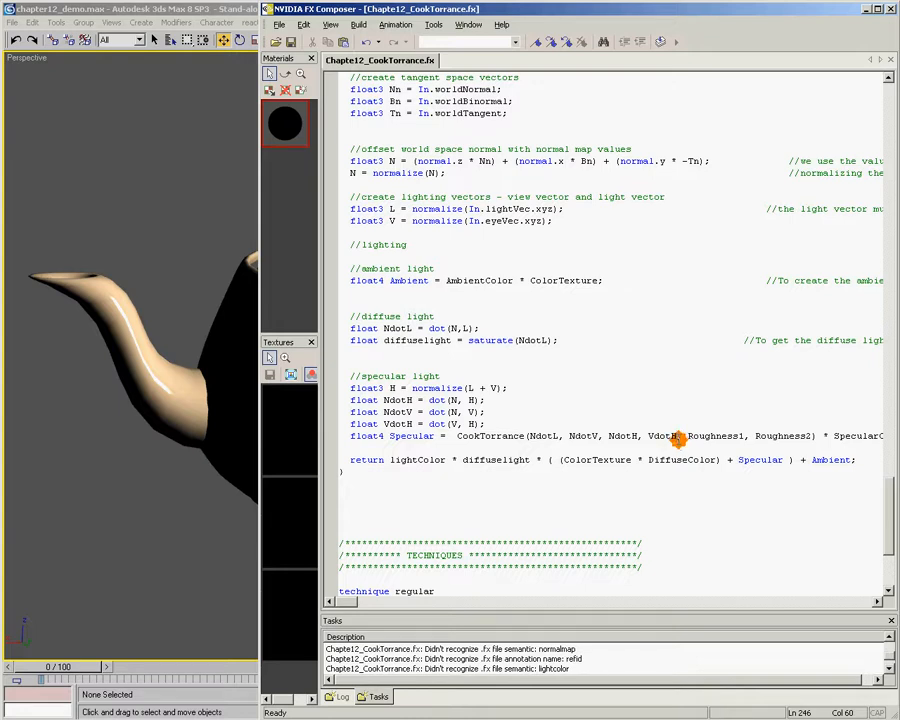
pyautogui.doubleClick(714, 436)
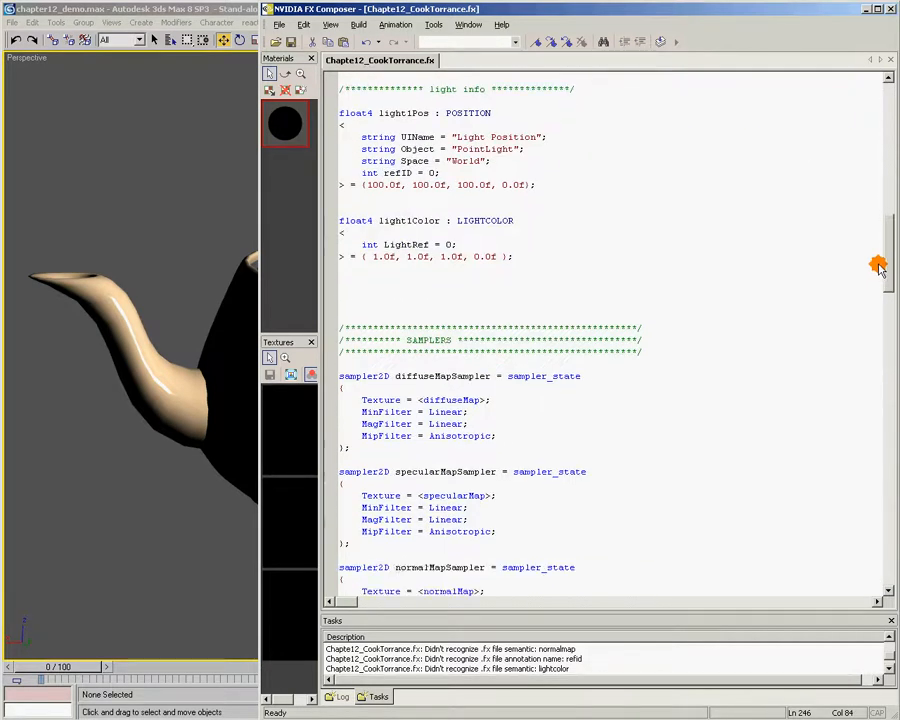
pyautogui.scroll(-3)
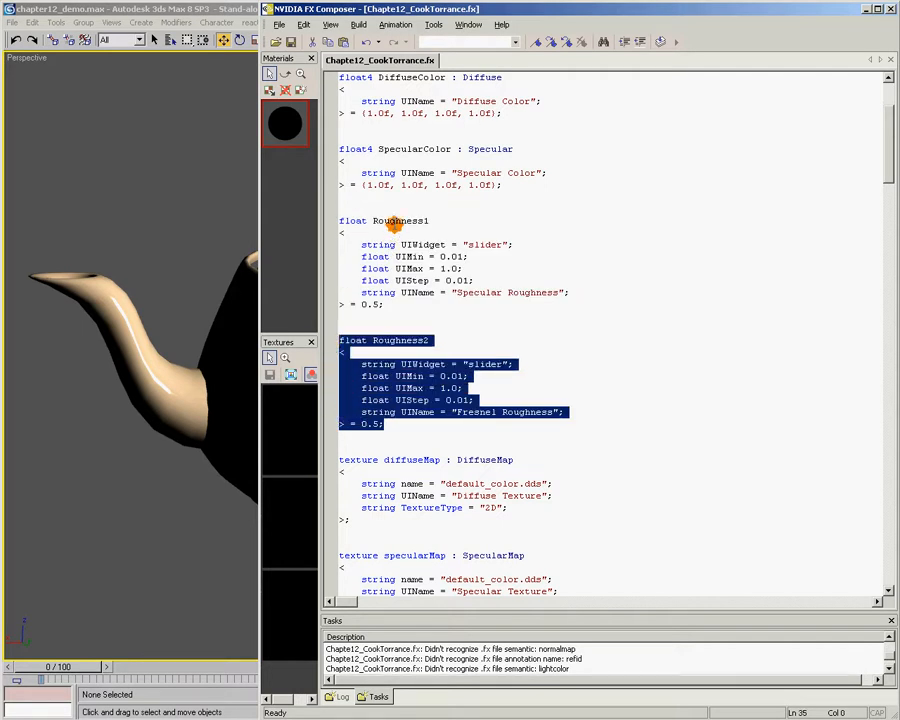
pyautogui.click(404, 220)
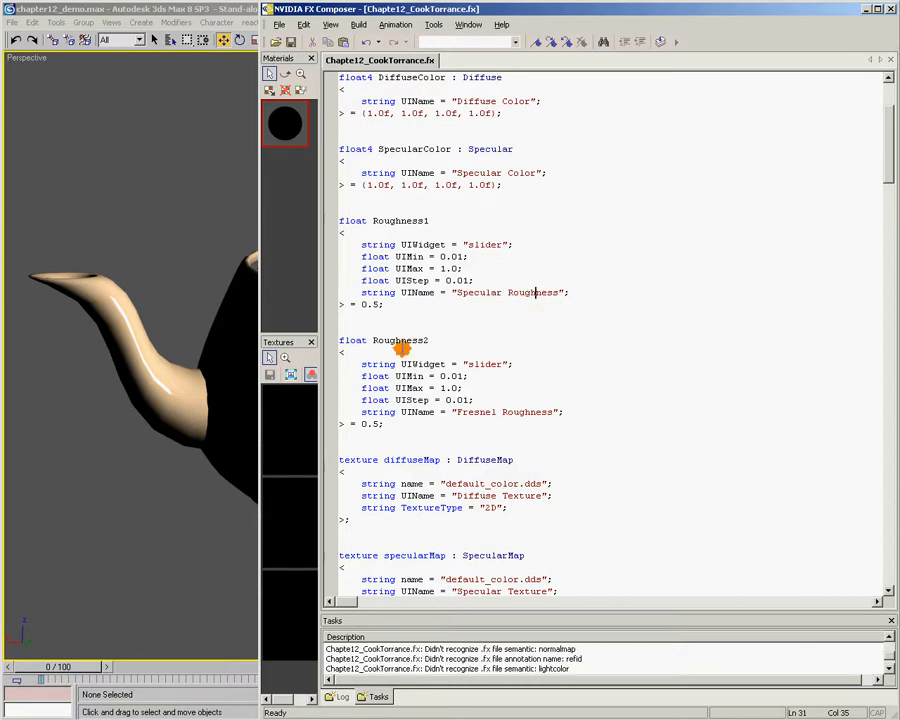
pyautogui.doubleClick(496, 412)
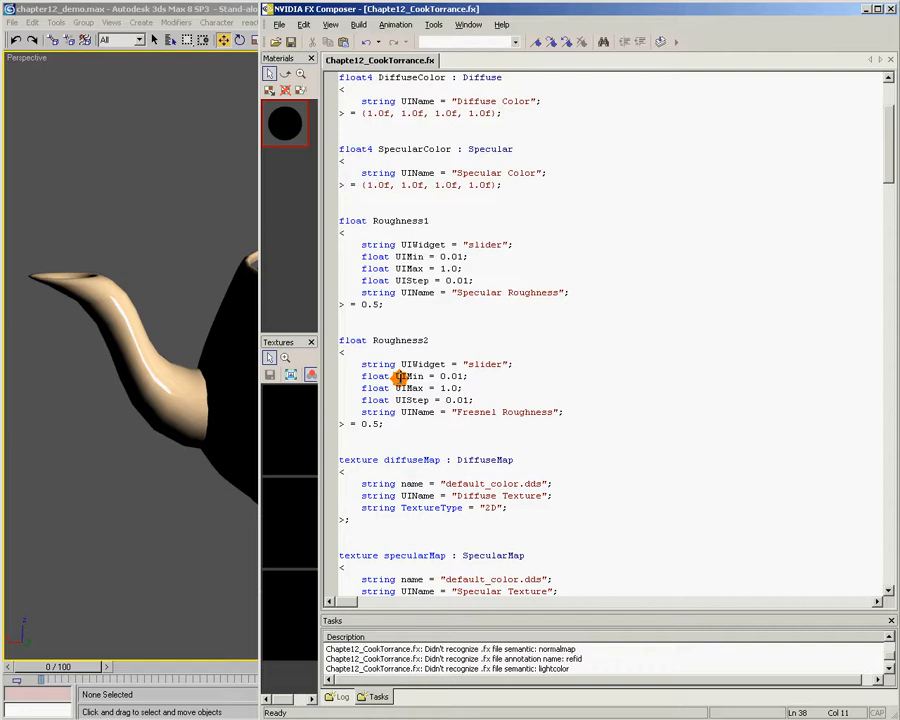
pyautogui.moveTo(444, 244)
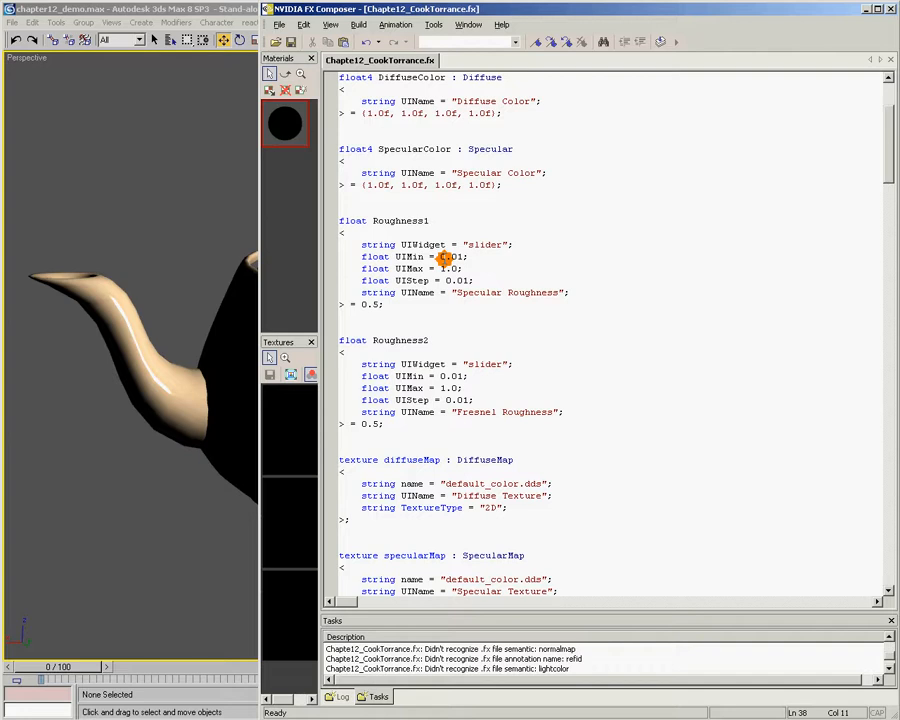
pyautogui.click(400, 376)
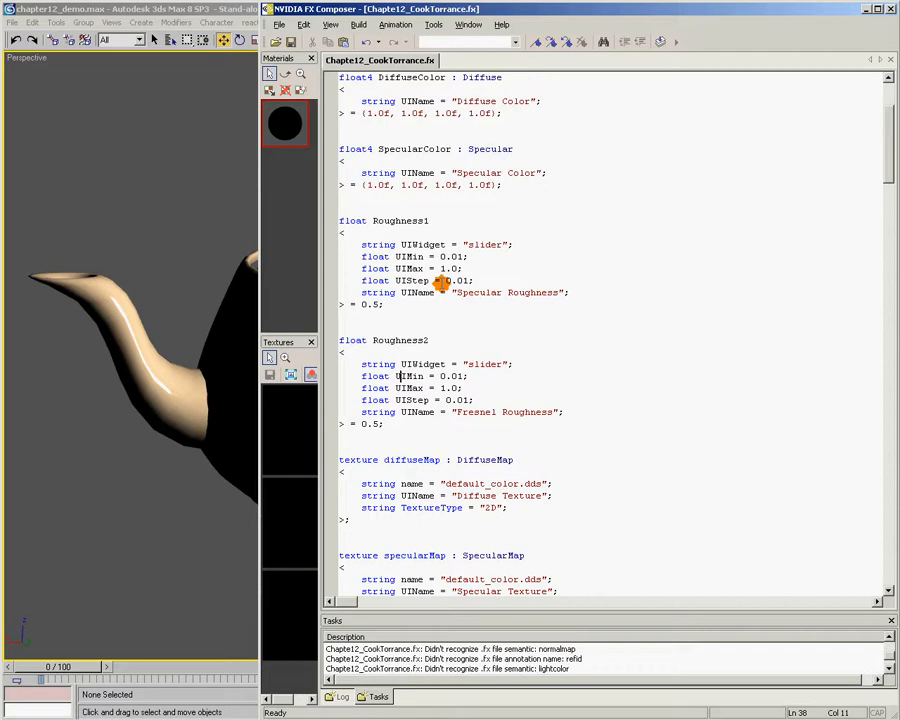
pyautogui.moveTo(736, 278)
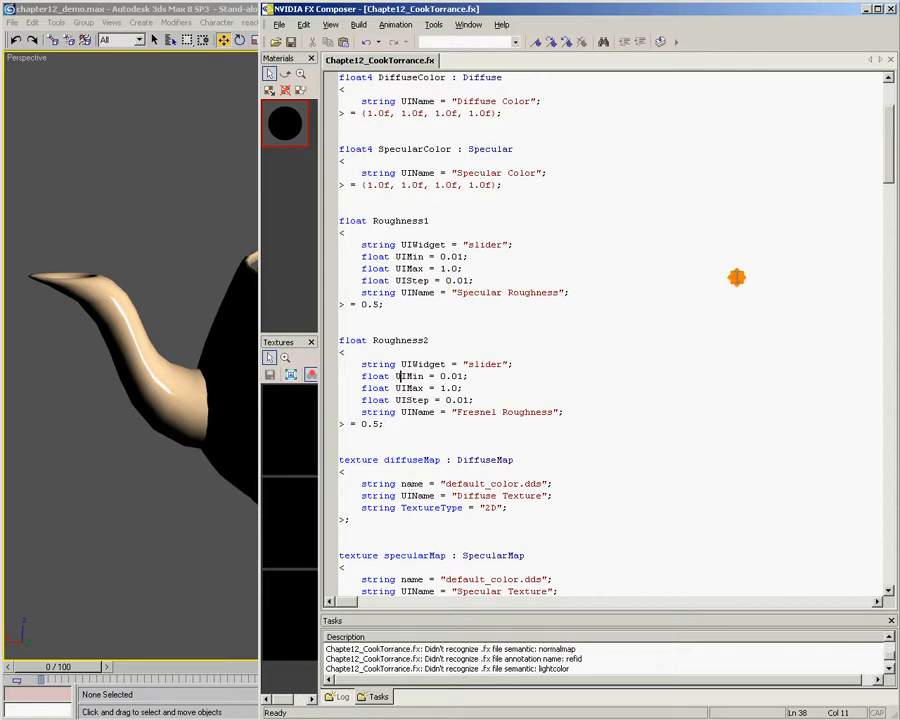
pyautogui.moveTo(512, 308)
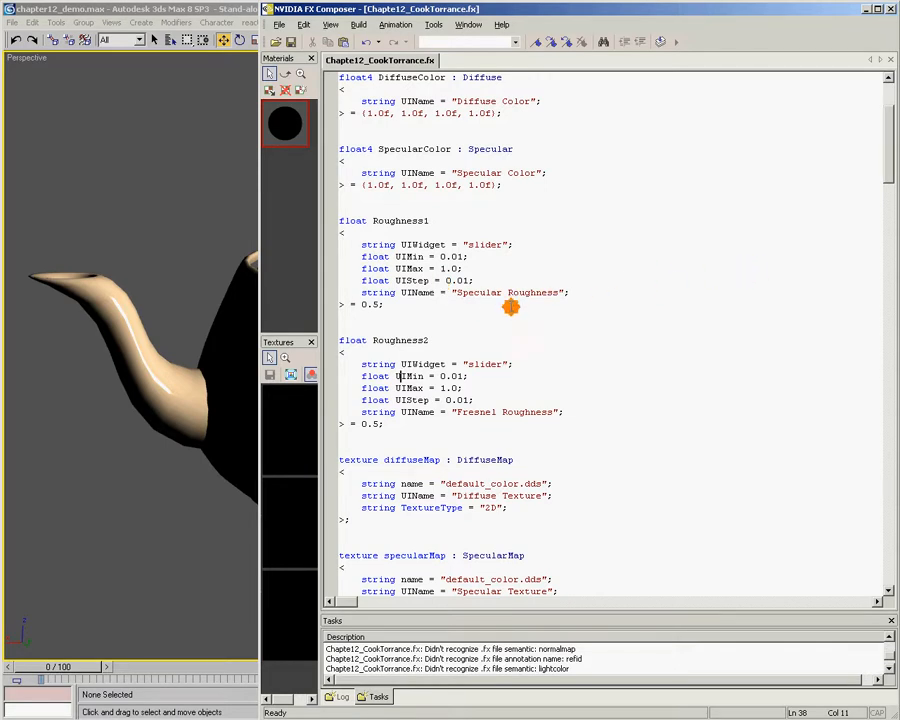
pyautogui.moveTo(420, 302)
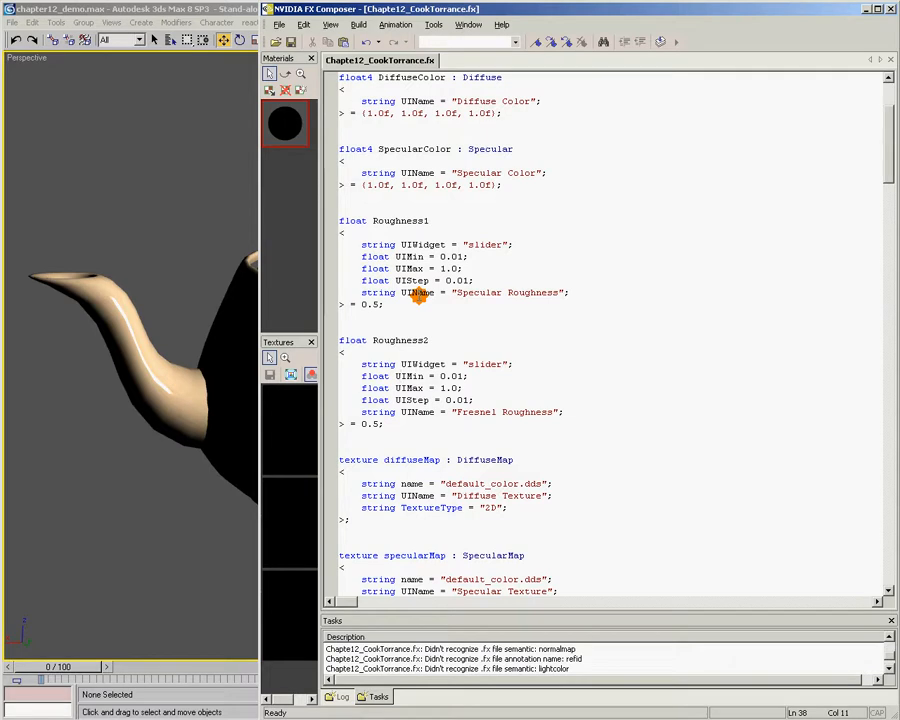
pyautogui.scroll(-3)
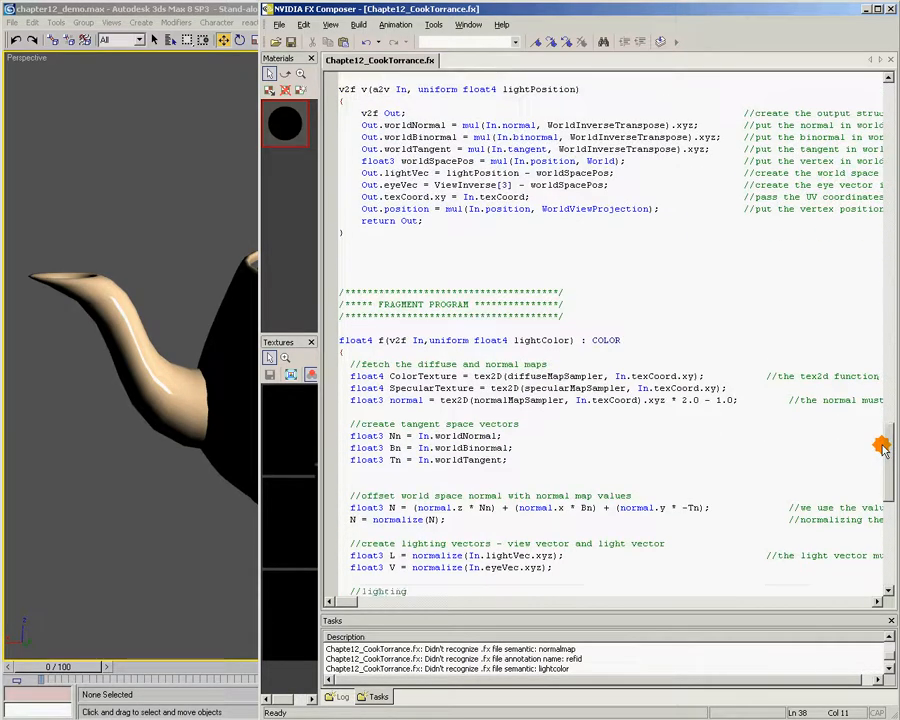
pyautogui.scroll(-3)
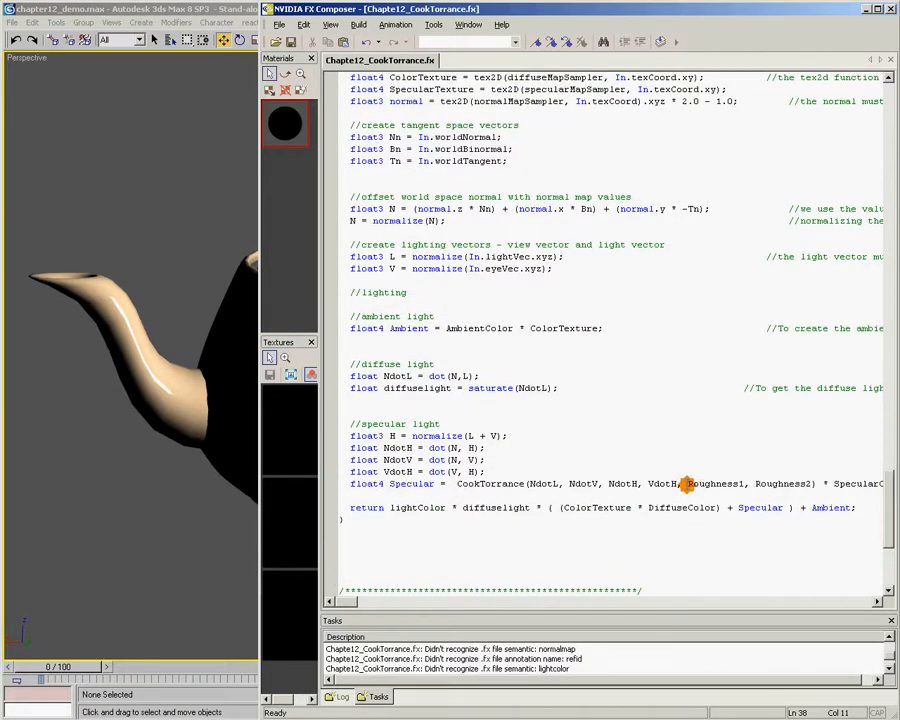
pyautogui.doubleClick(788, 484)
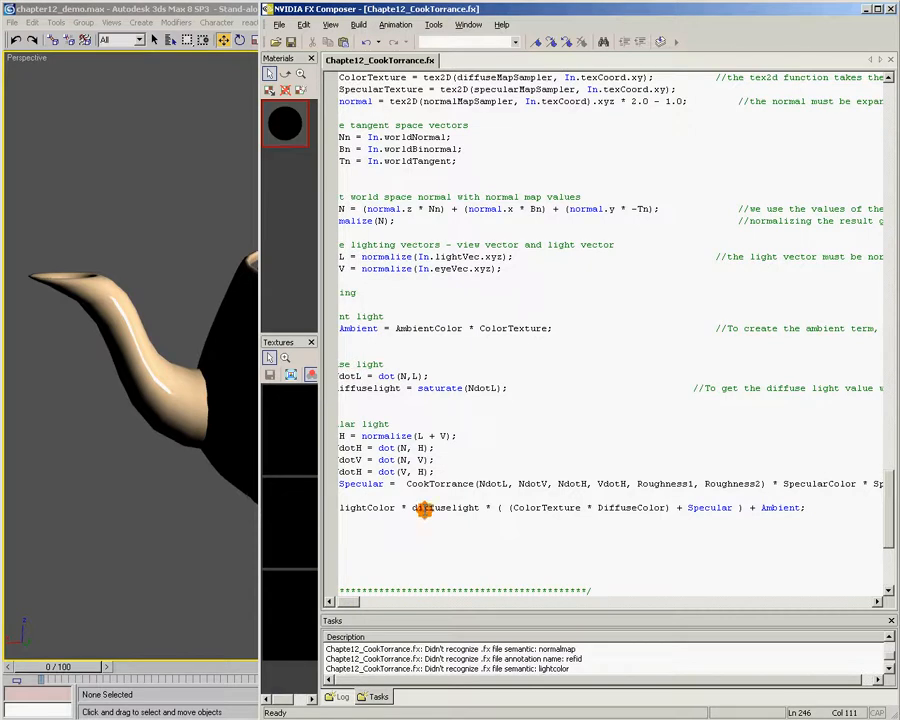
pyautogui.moveTo(352, 548)
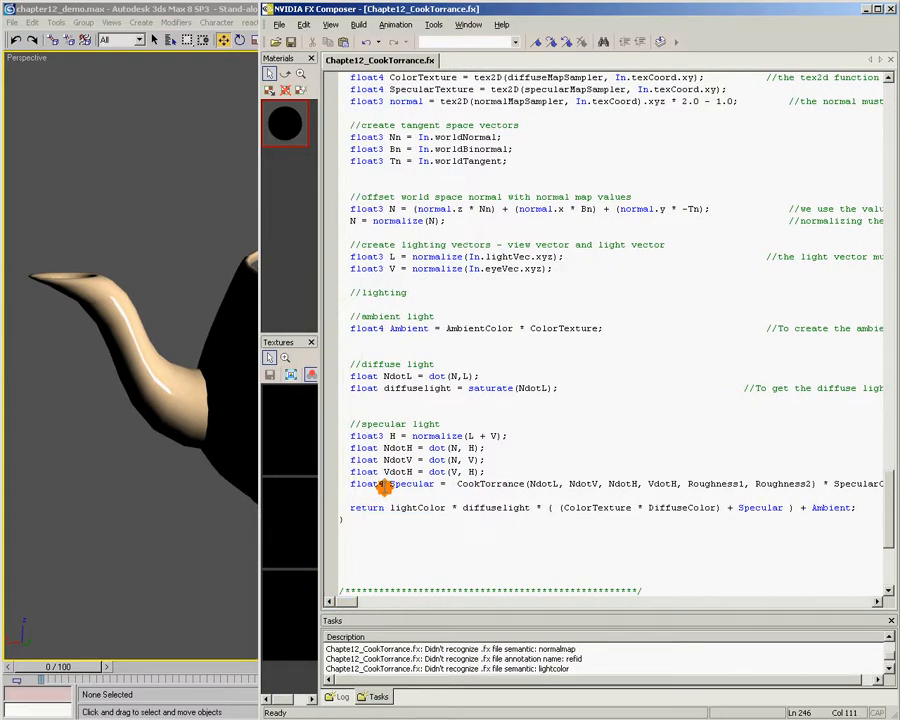
pyautogui.doubleClick(410, 484)
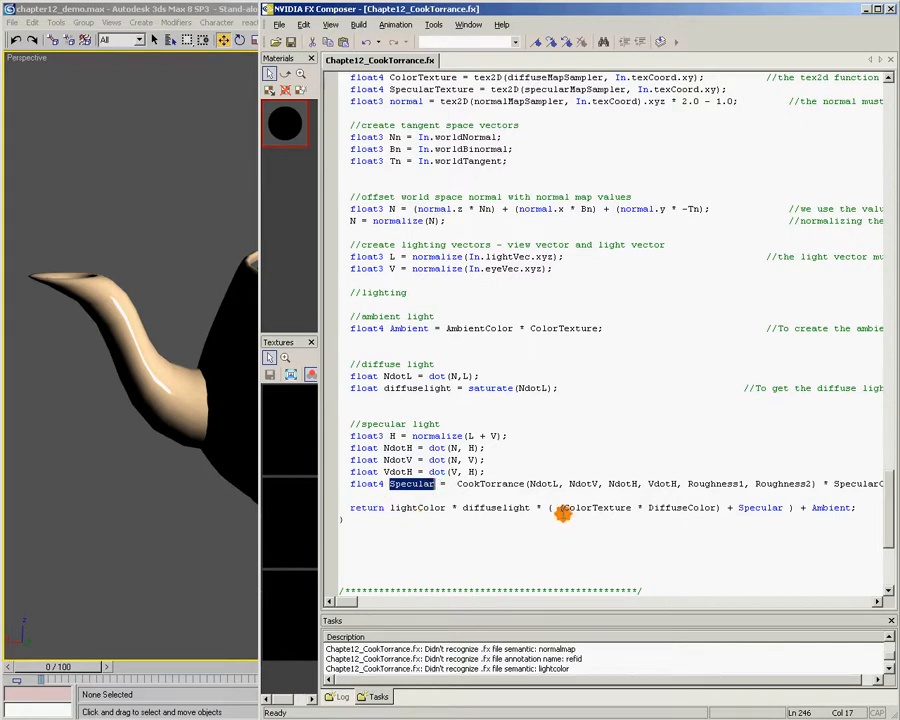
pyautogui.moveTo(756, 510)
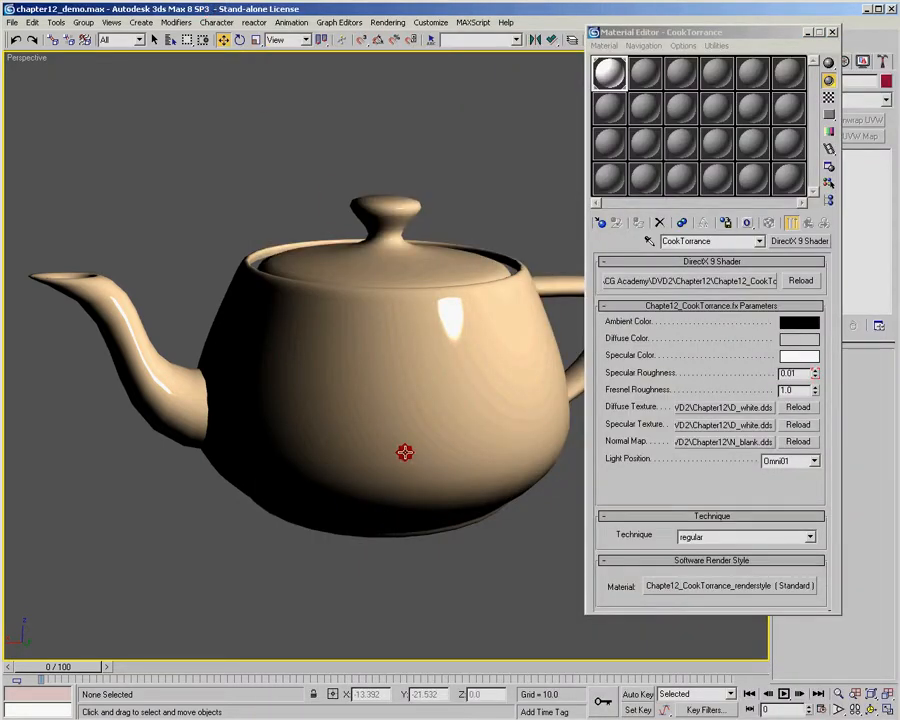
pyautogui.moveTo(436, 344)
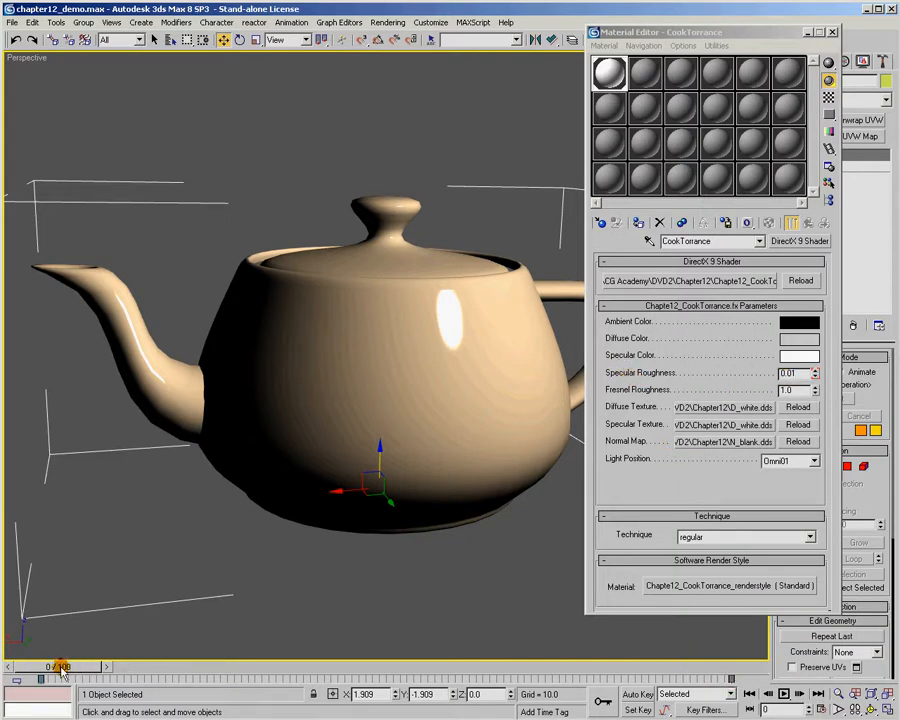
# - Scrub the time slider forward so Specular Roughness rises to 1.0 and the highlight broadens
pyautogui.moveTo(60, 666); pyautogui.dragTo(84, 666)
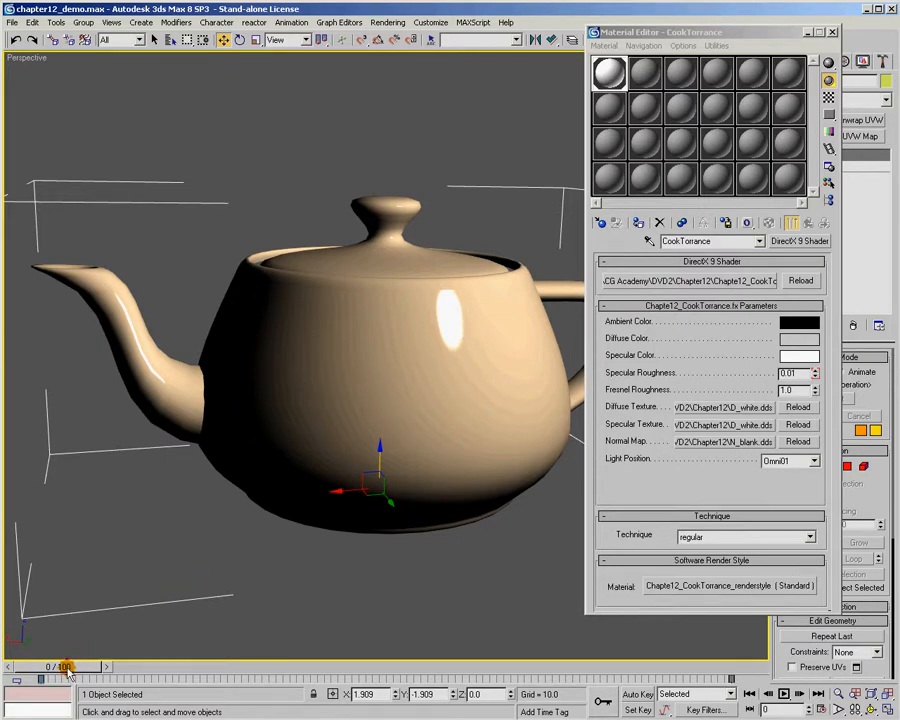
pyautogui.moveTo(68, 666); pyautogui.dragTo(176, 666)
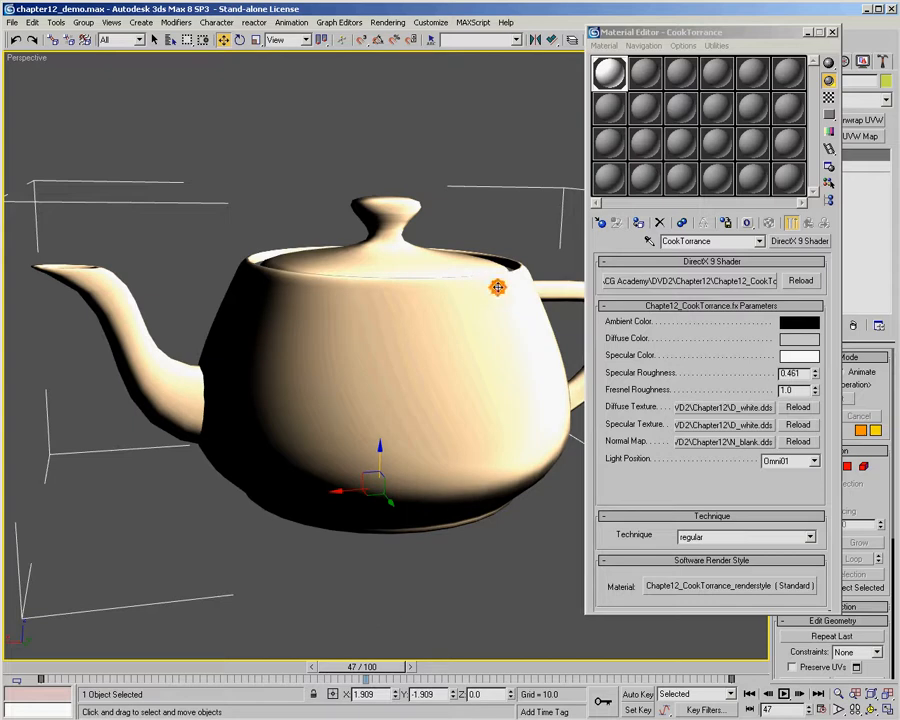
pyautogui.moveTo(496, 288); pyautogui.dragTo(404, 400)
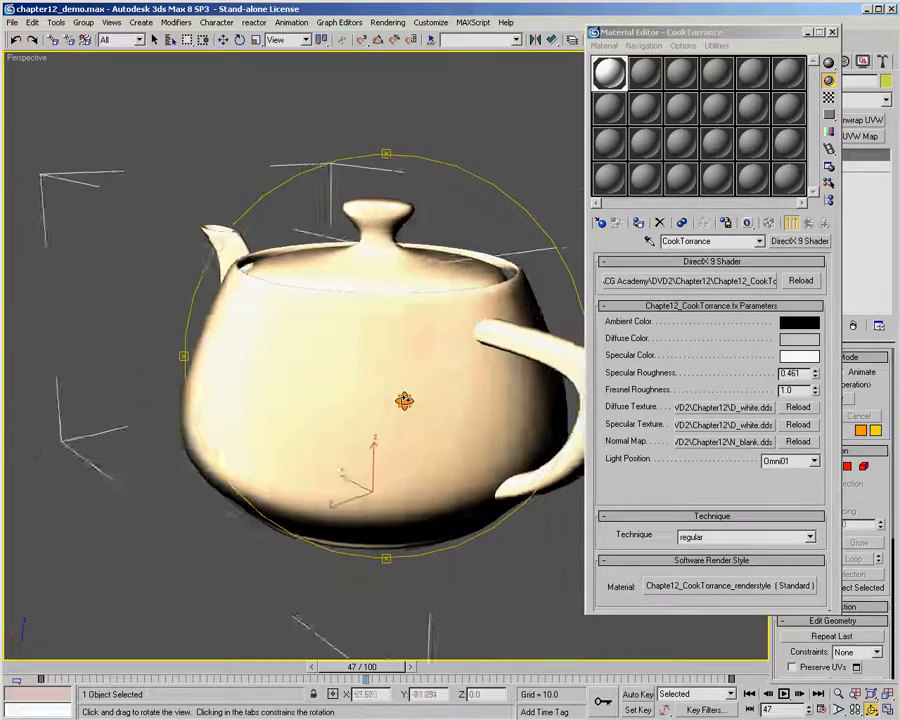
pyautogui.moveTo(404, 400); pyautogui.dragTo(484, 418)
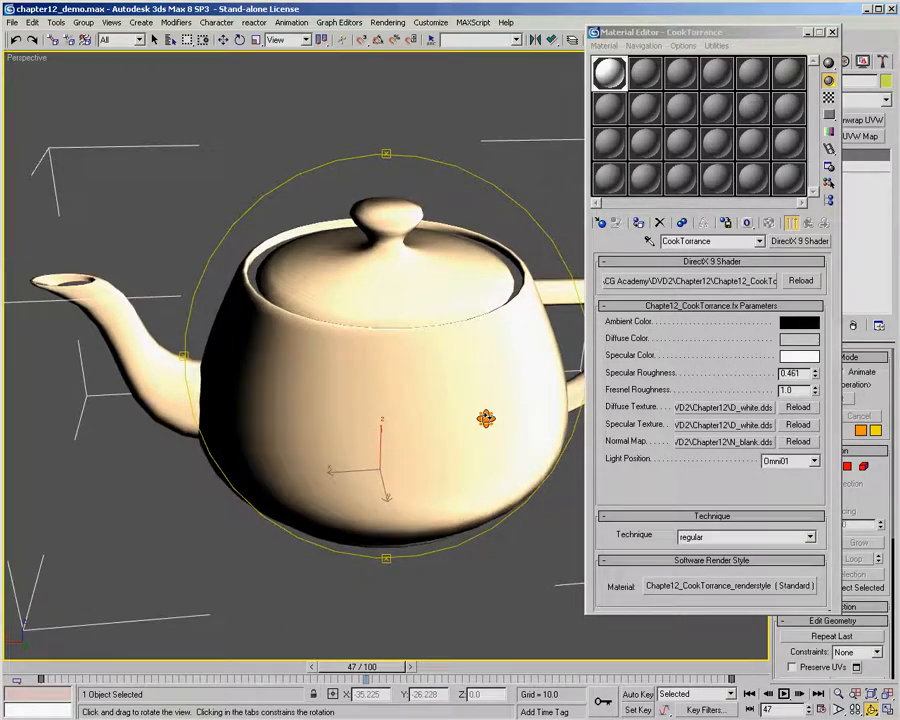
pyautogui.moveTo(484, 418); pyautogui.dragTo(442, 404)
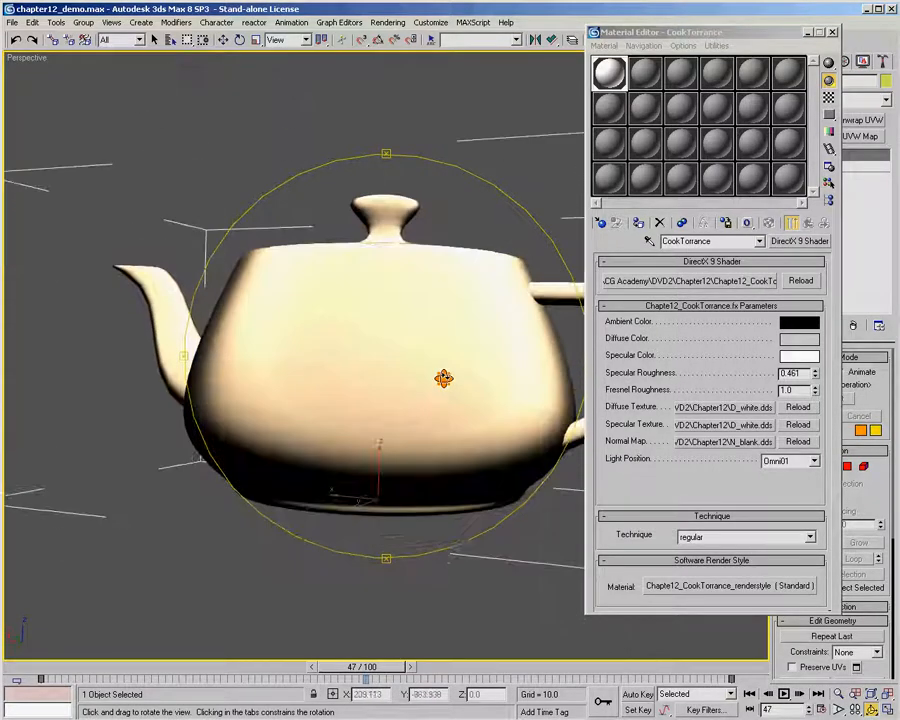
# - Orbit around the teapot's handle side to inspect the rough highlight, returning to a front angle
pyautogui.moveTo(444, 378); pyautogui.dragTo(526, 404)
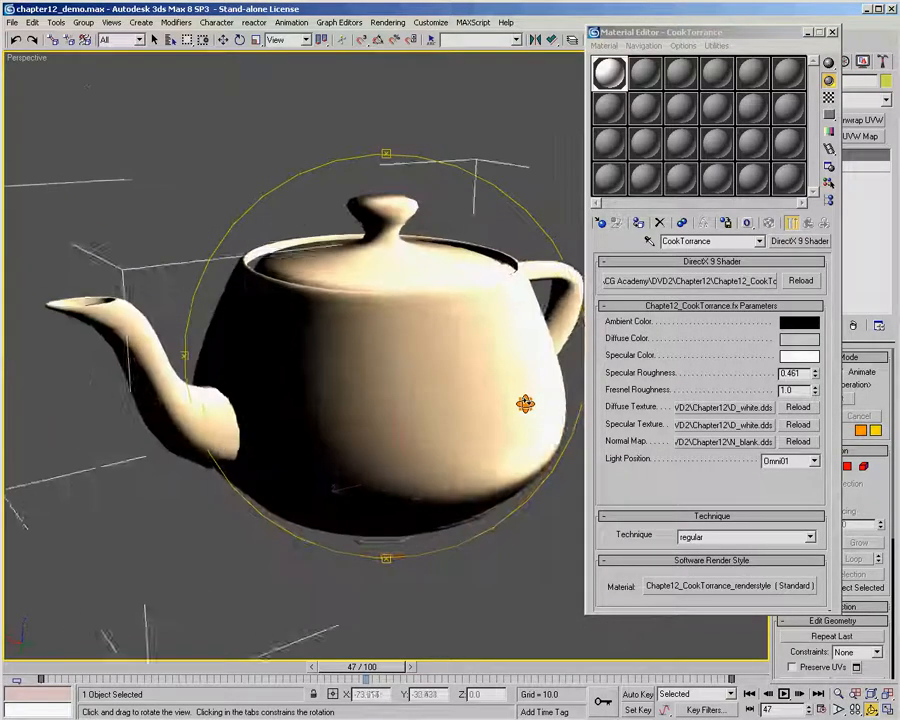
pyautogui.moveTo(384, 666); pyautogui.dragTo(430, 666)
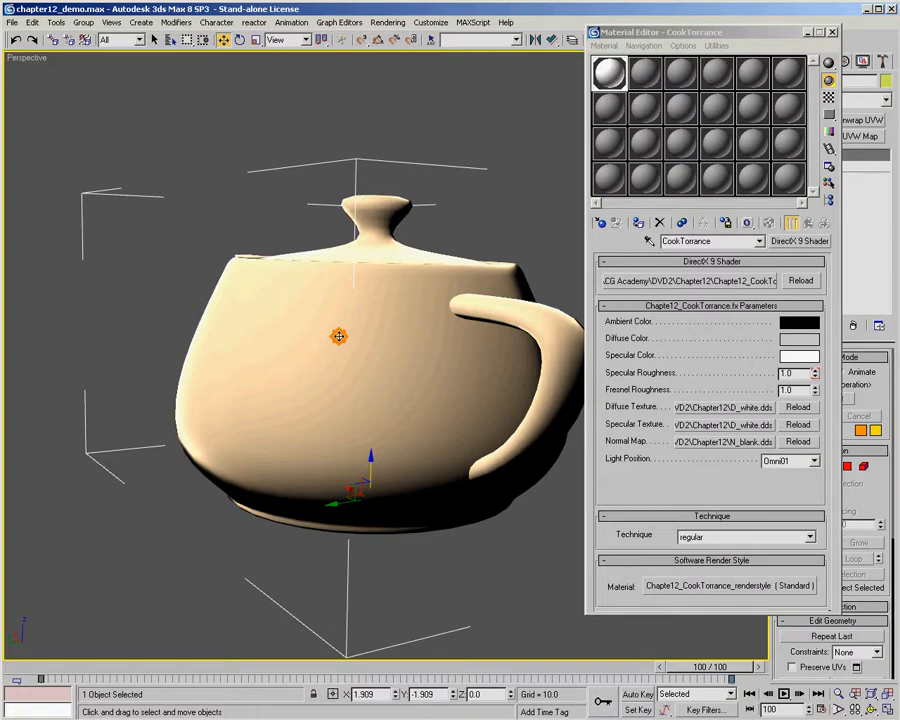
pyautogui.moveTo(340, 336); pyautogui.dragTo(352, 318)
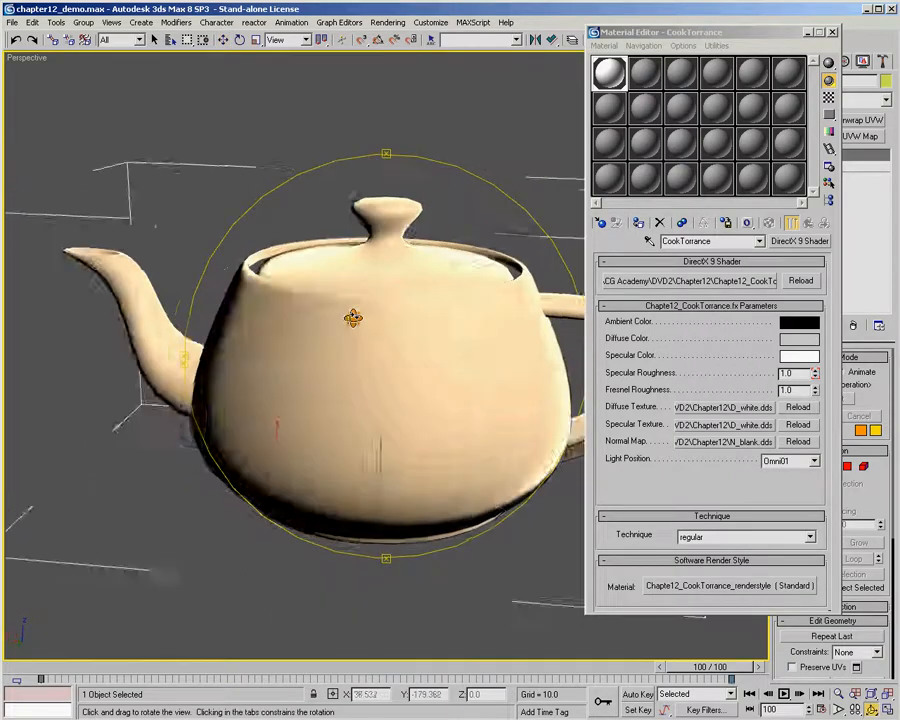
pyautogui.moveTo(352, 318); pyautogui.dragTo(372, 356)
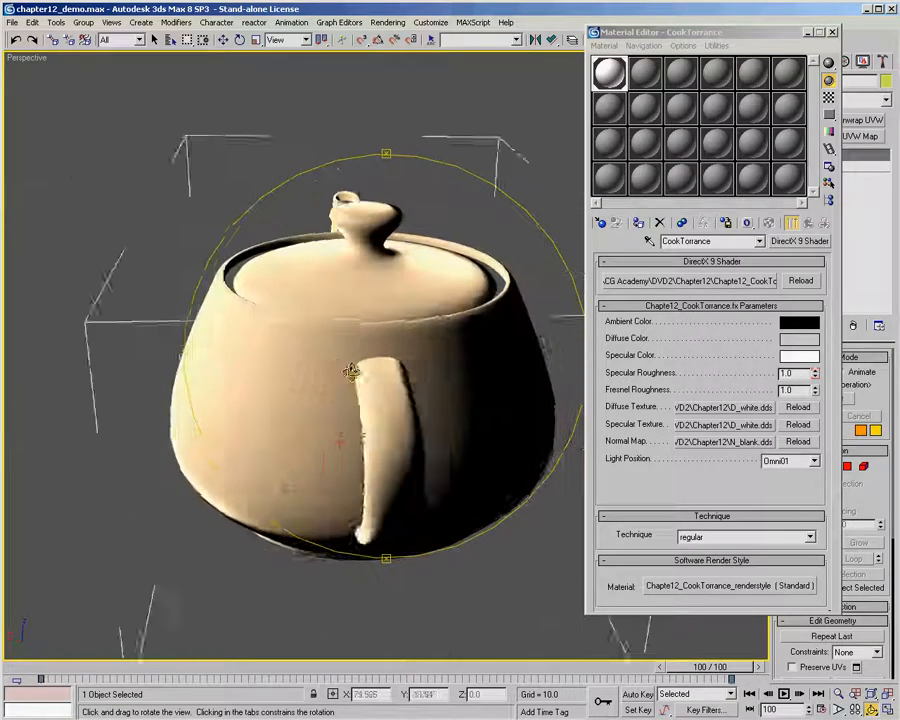
# - Orbit to the teapot's side profile and drag the time slider back to a mid frame near 0.7 roughness
pyautogui.moveTo(350, 370); pyautogui.dragTo(504, 356)
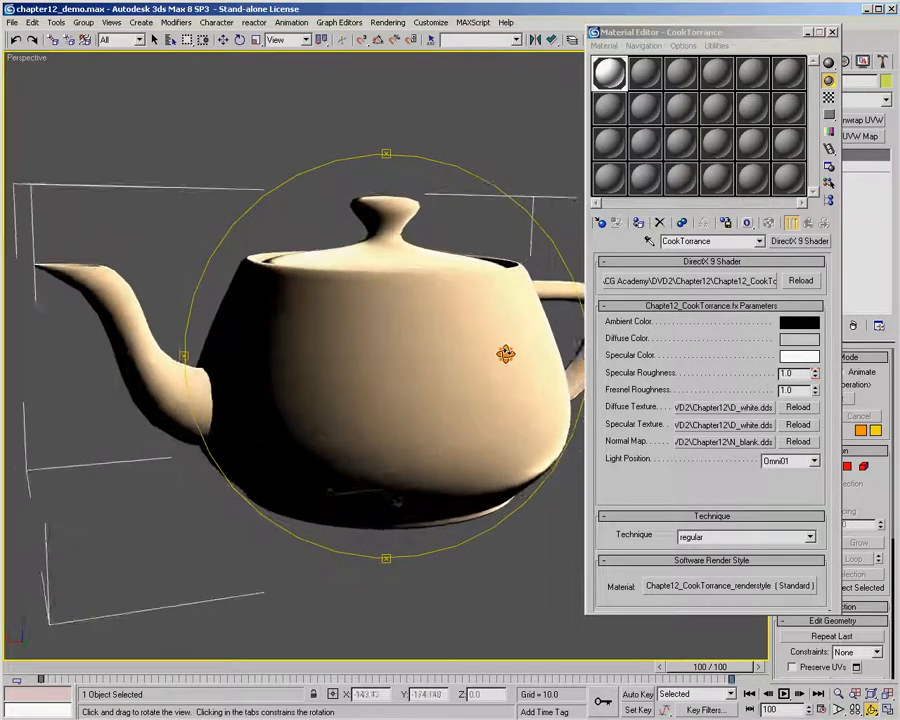
pyautogui.moveTo(504, 356); pyautogui.dragTo(408, 376)
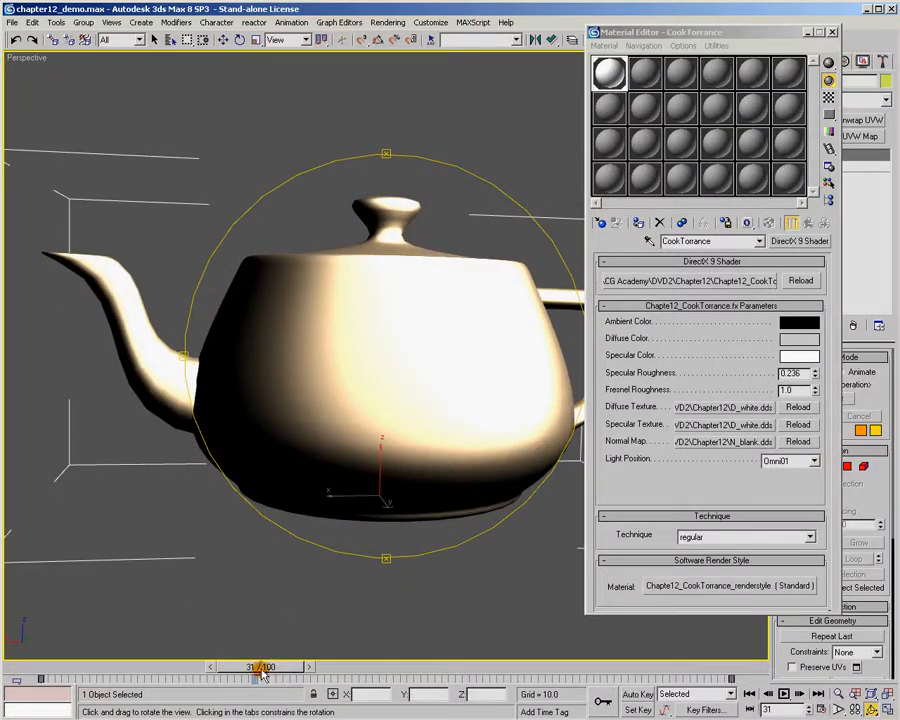
pyautogui.moveTo(260, 666); pyautogui.dragTo(490, 666)
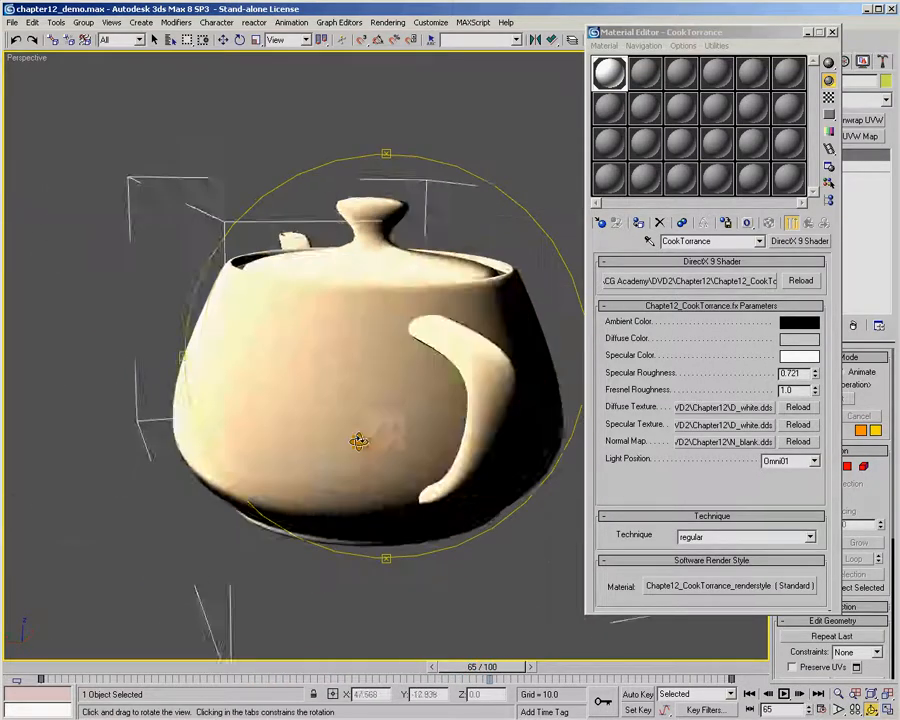
pyautogui.moveTo(358, 442); pyautogui.dragTo(442, 428)
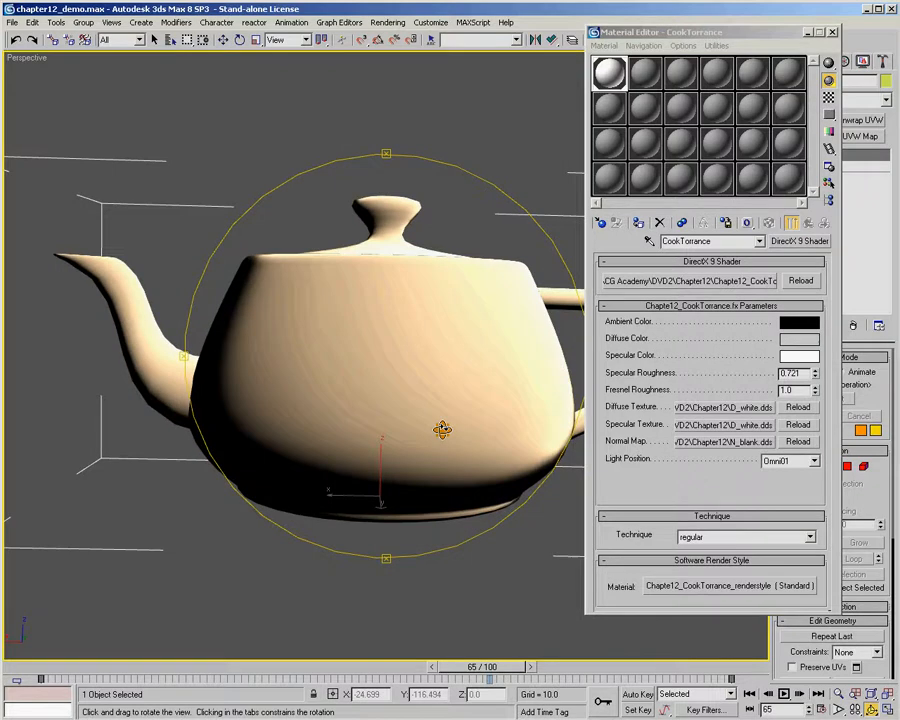